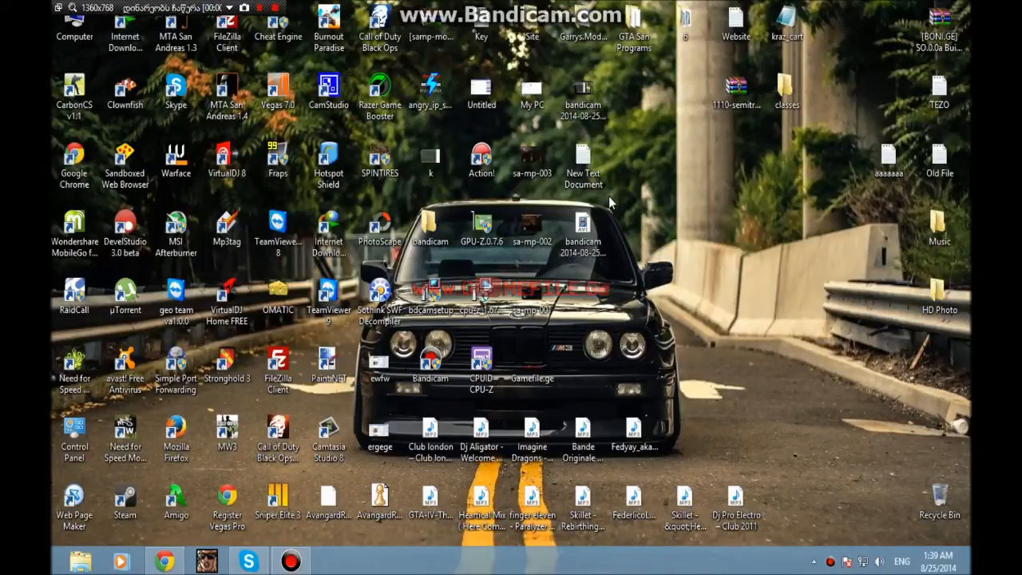
mouse_move(572, 192)
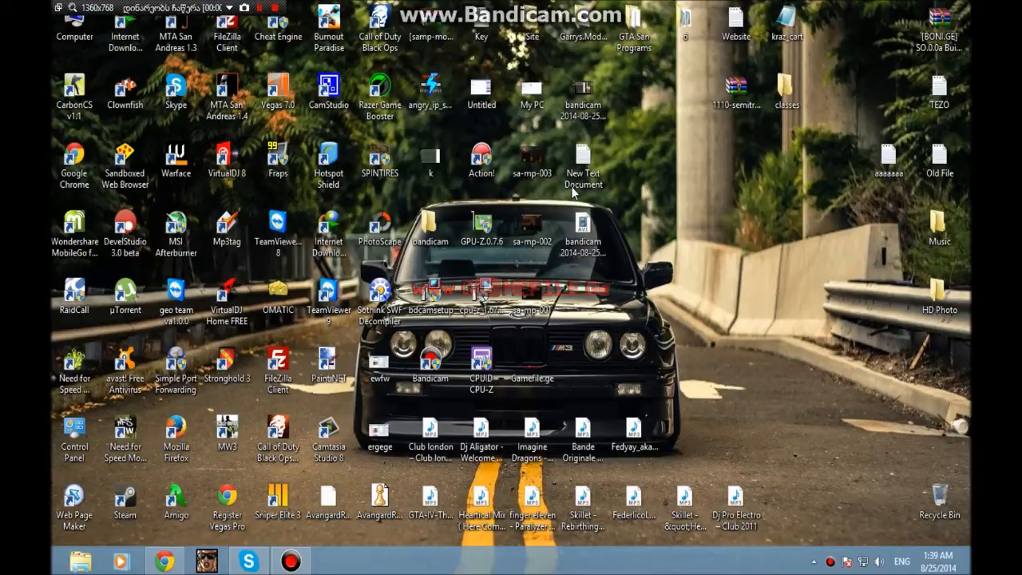
Launch Multi Theft Auto: San Andreas from its shortcut and start the Map Editor
click(176, 32)
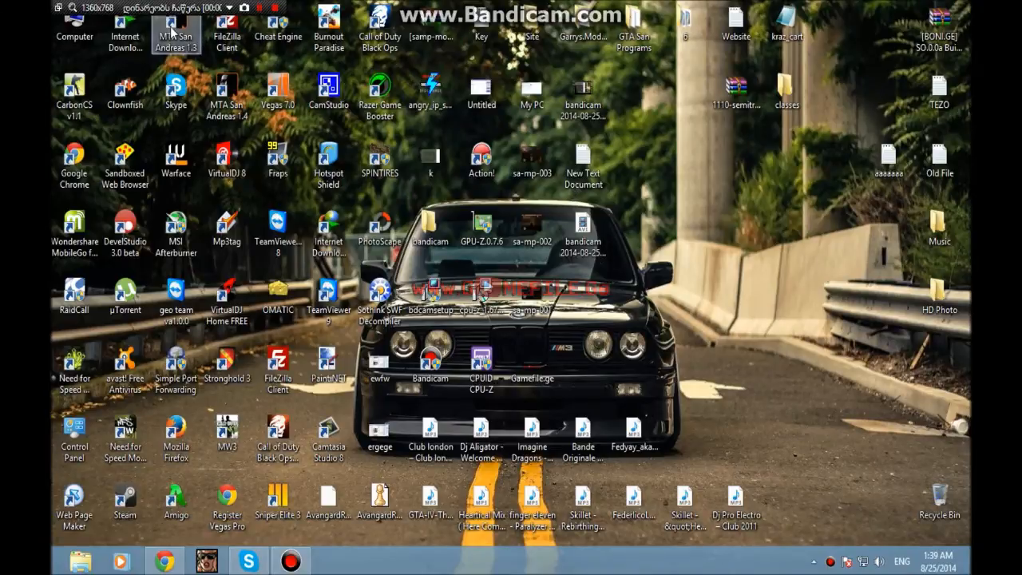
mouse_move(204, 45)
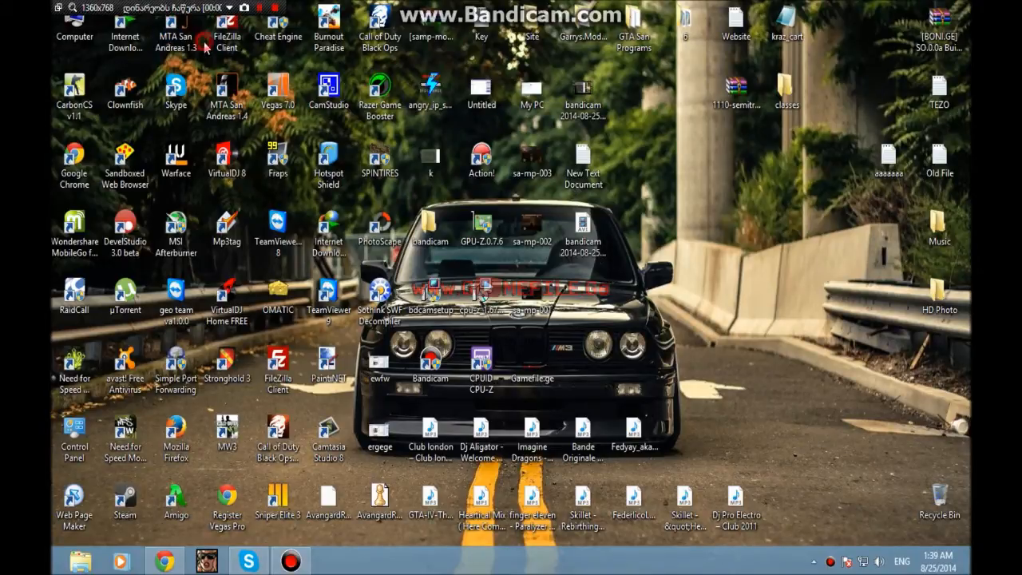
click(176, 32)
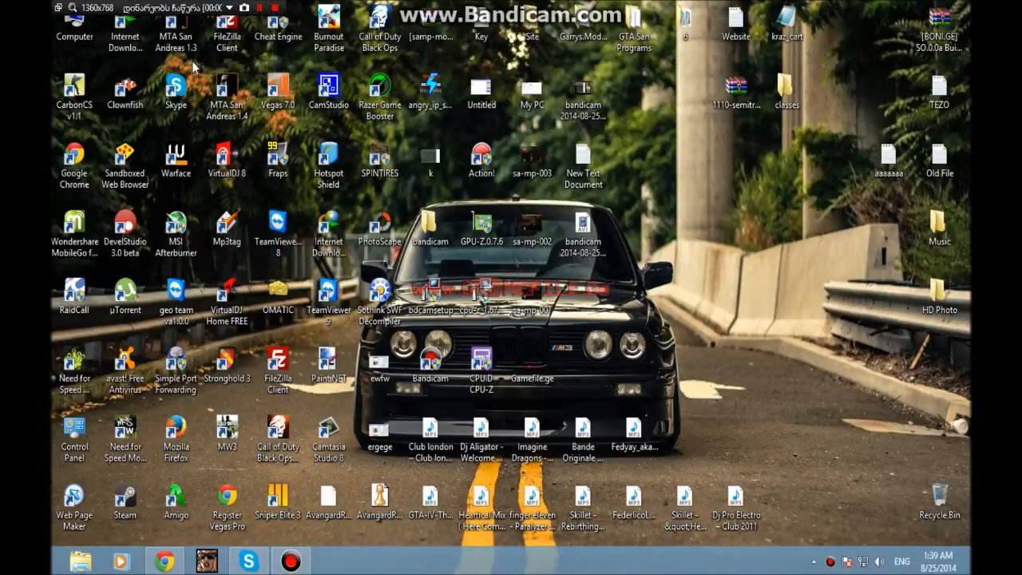
click(176, 35)
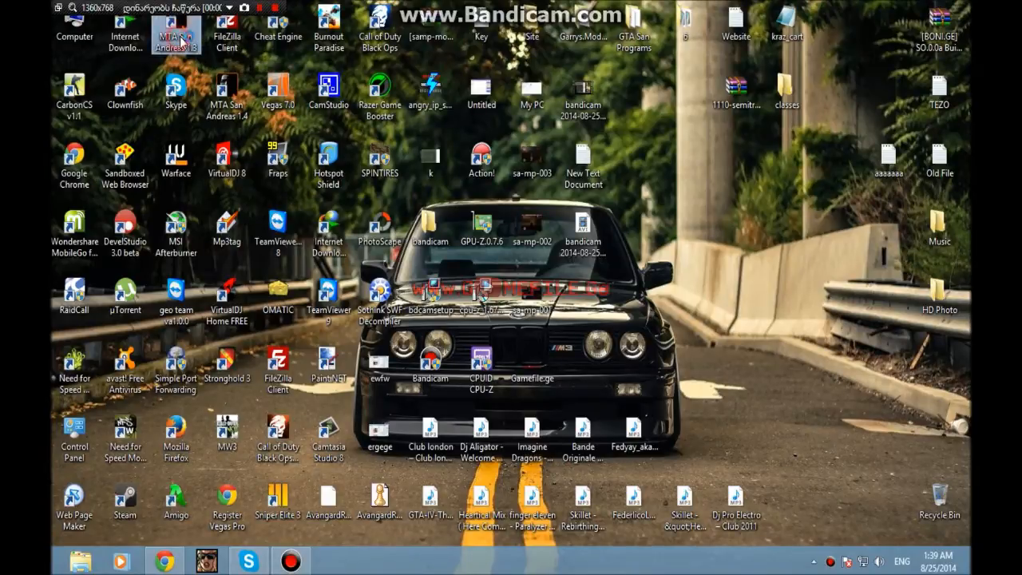
mouse_move(176, 35)
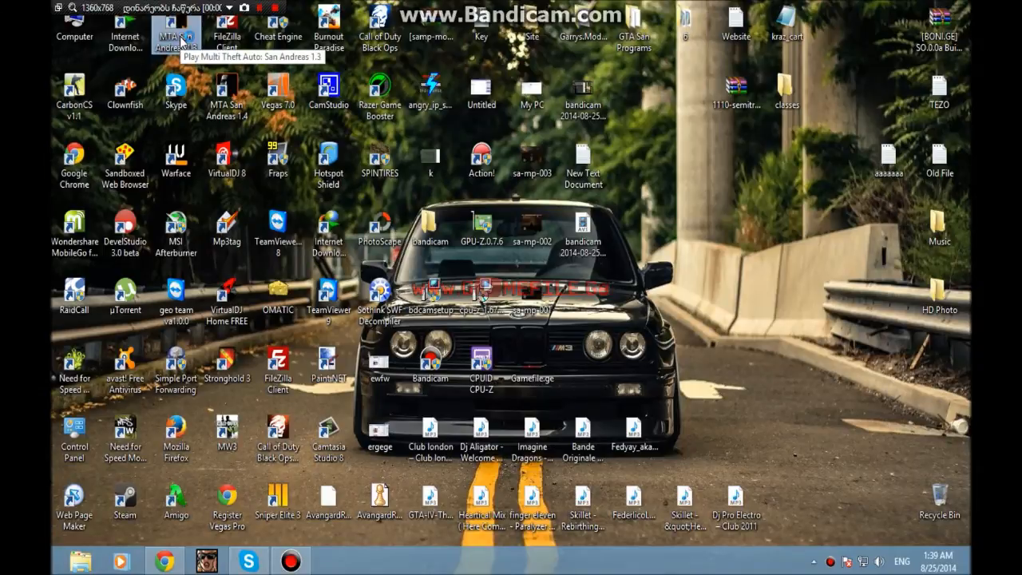
double_click(182, 24)
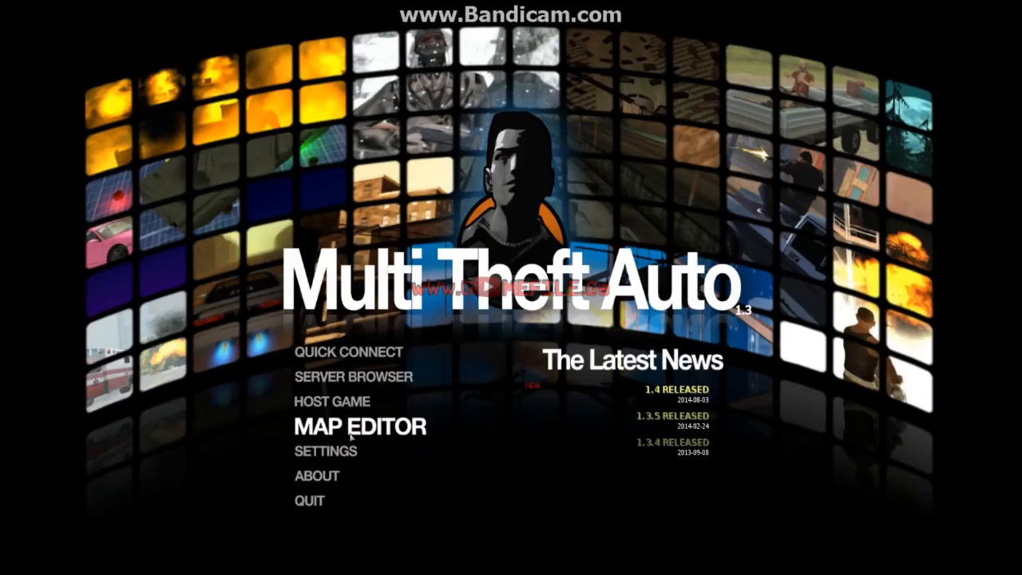
click(358, 424)
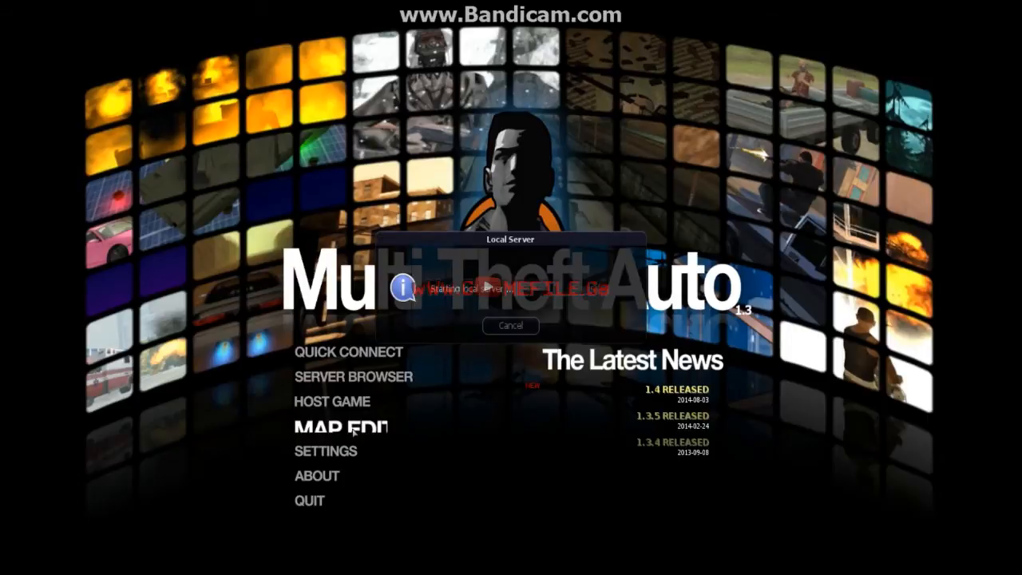
mouse_move(450, 419)
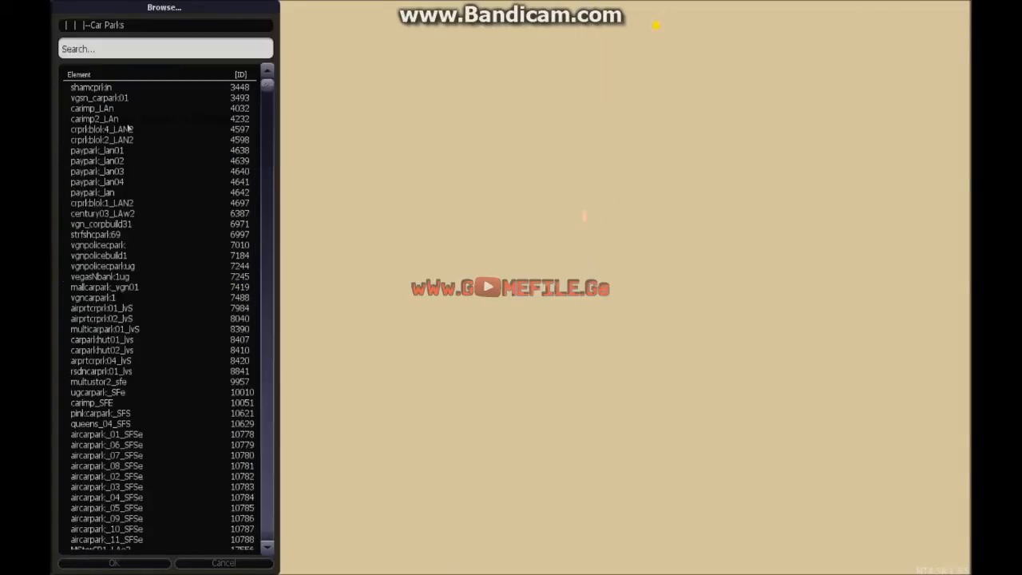
Preview two car parts objects, the wooden crate and the ramp_top airport object in the browser
click(92, 191)
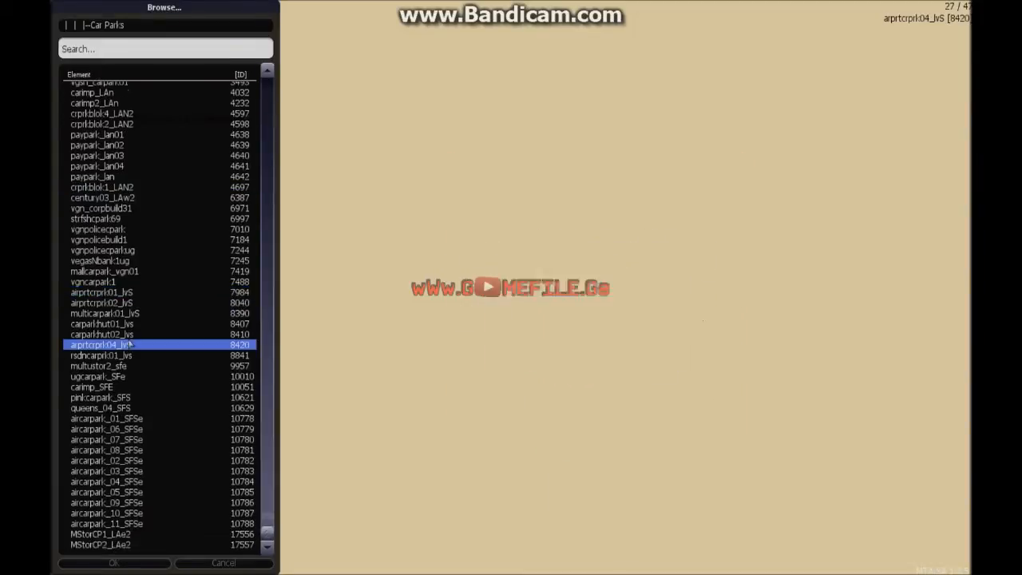
click(105, 450)
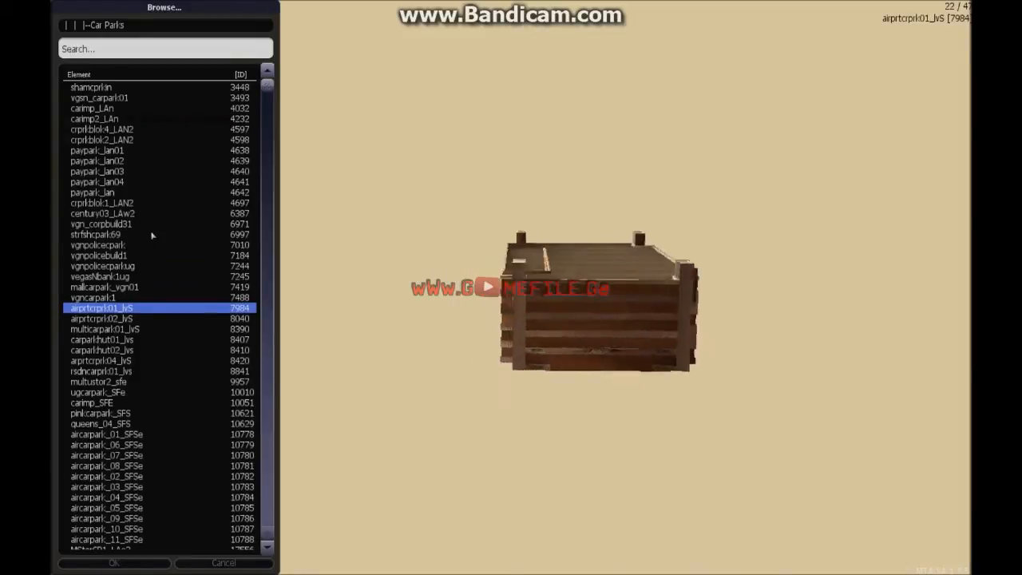
click(93, 108)
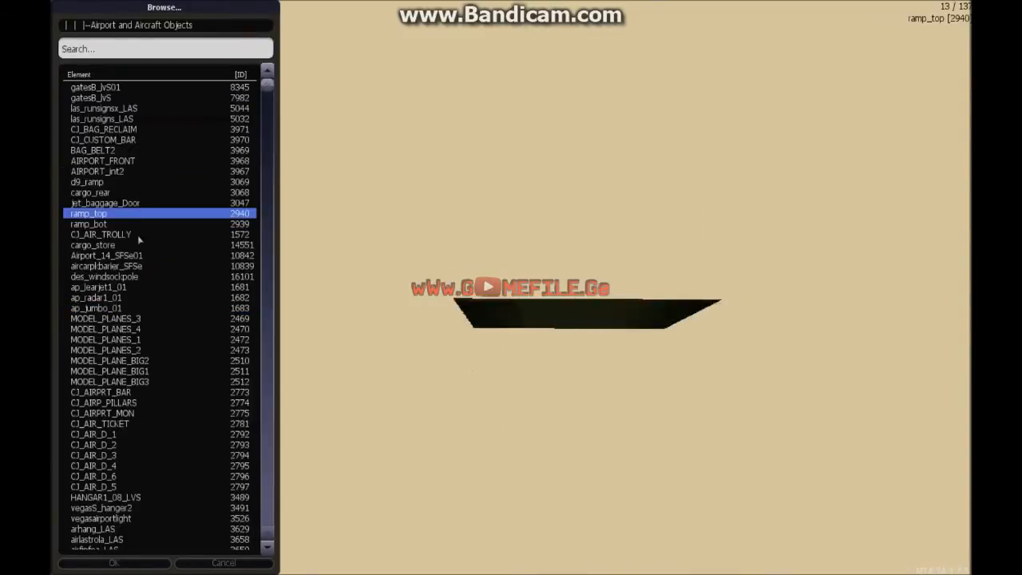
click(93, 444)
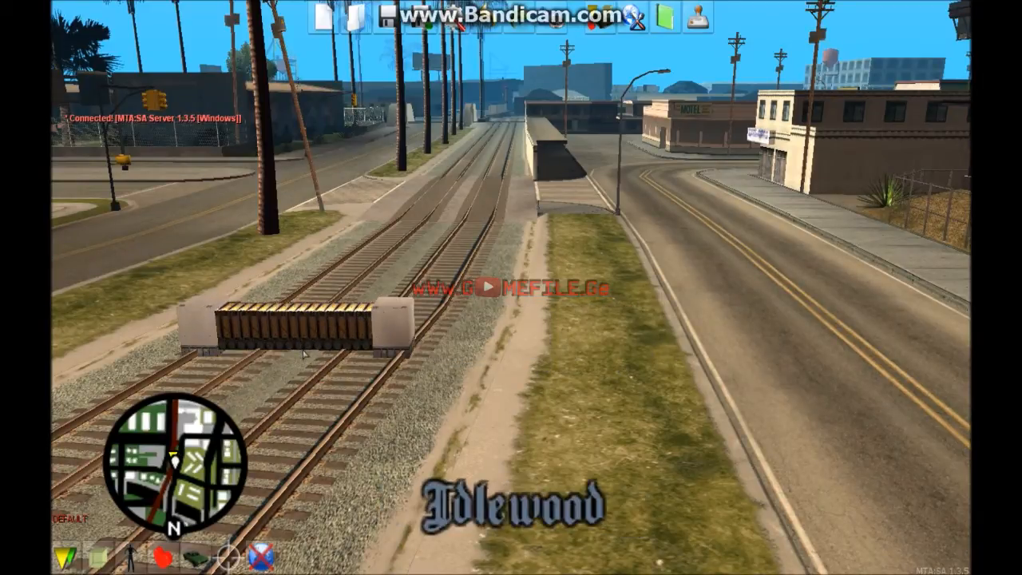
Drop the selected crate object onto the railway tracks in Idlewood
click(300, 328)
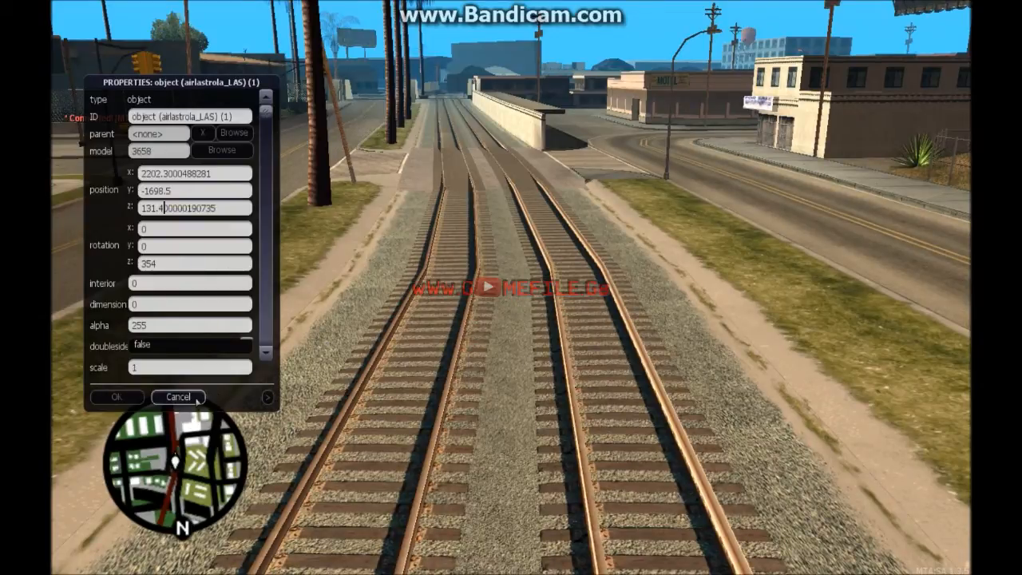
Accept the placed object's position and rotation values with OK
click(177, 396)
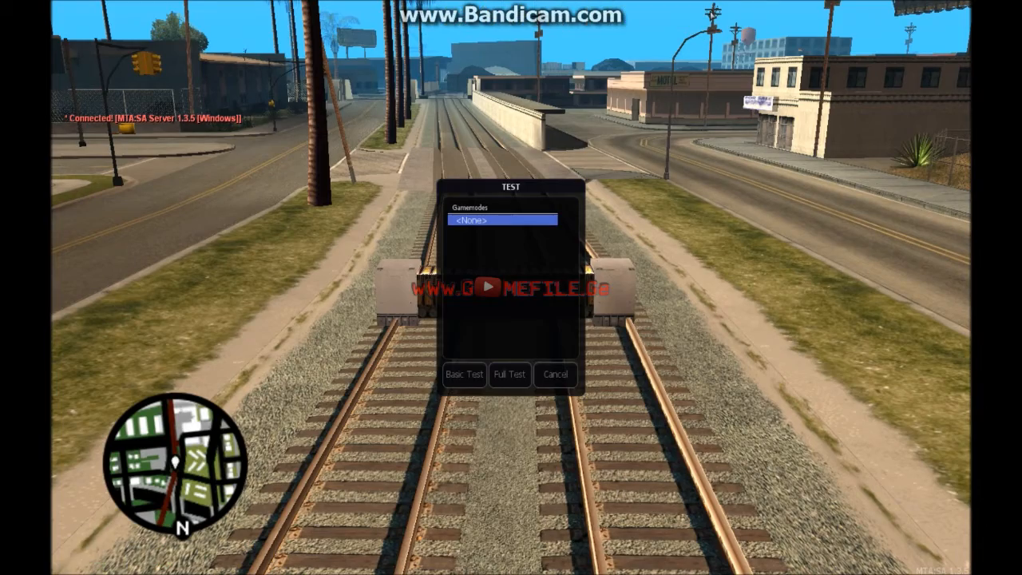
Start a basic test of the map with the <None> gamemode
click(463, 374)
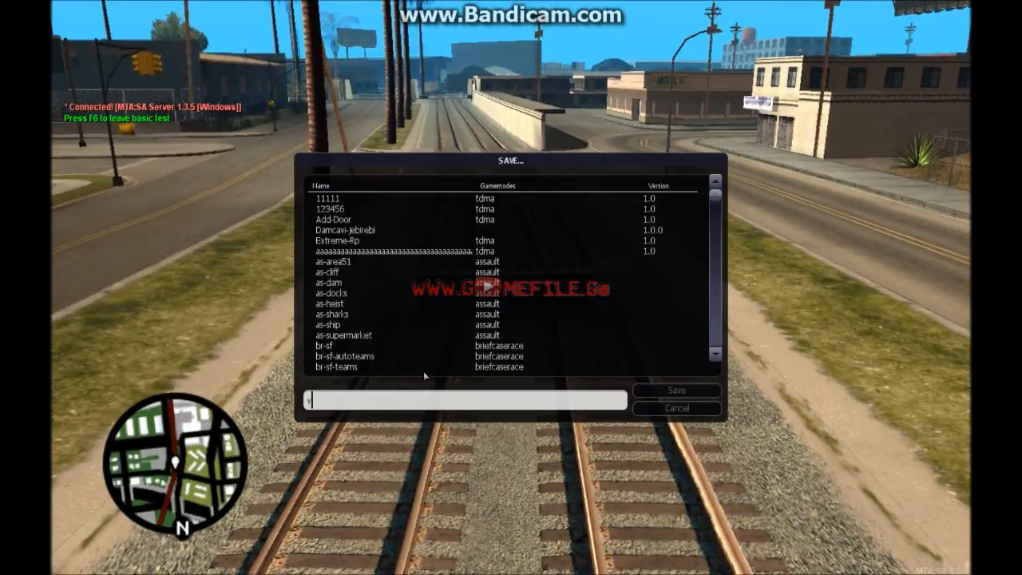
Name the map vide-lesson-test in the Save dialog and confirm saving it
text(vide-lesson-test)
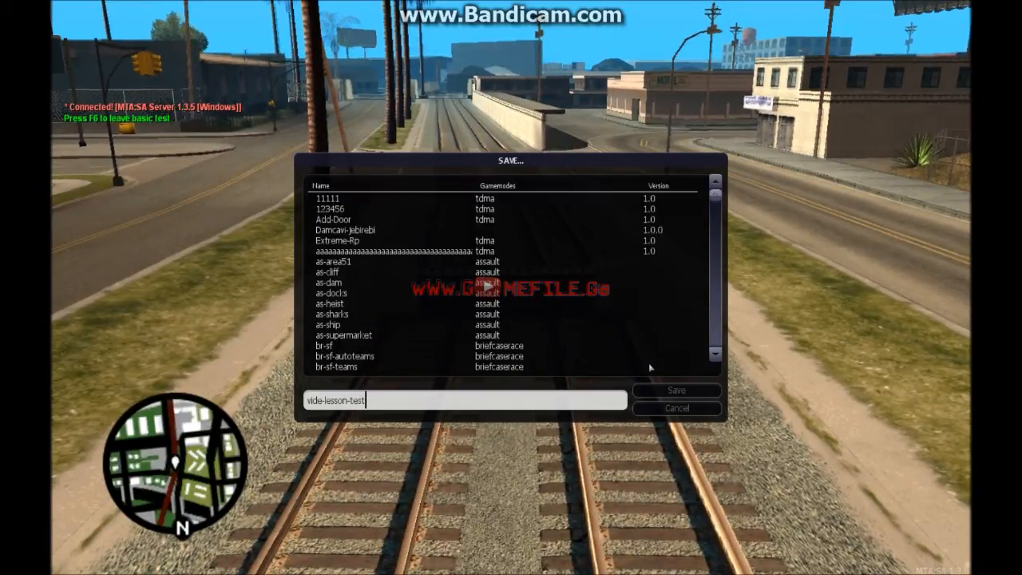
click(677, 389)
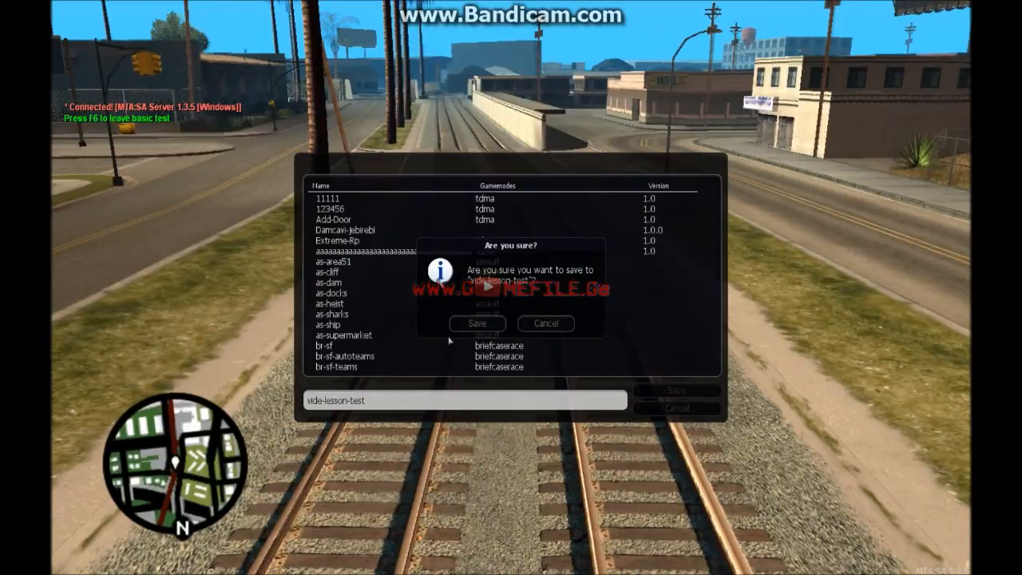
click(476, 323)
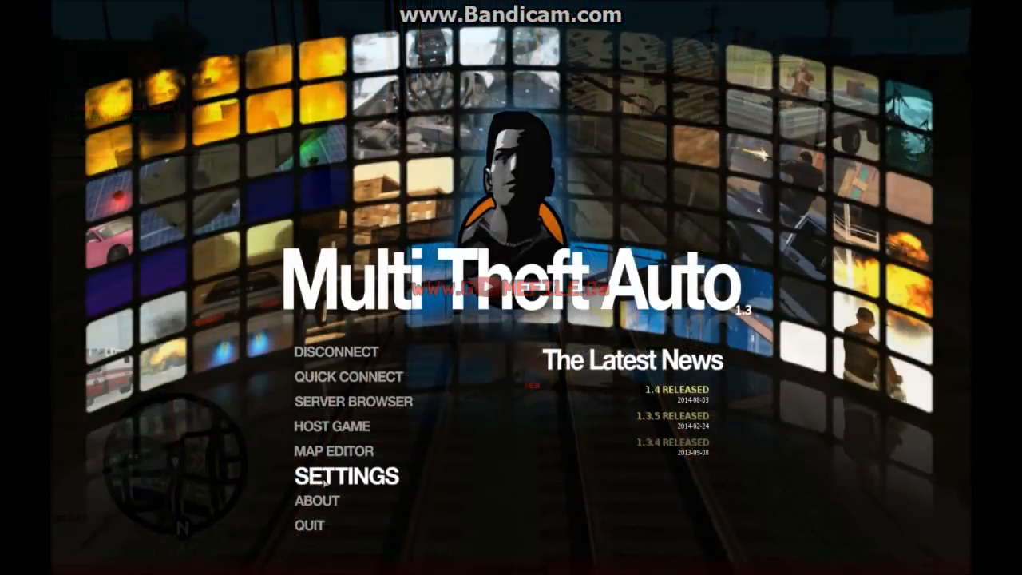
mouse_move(317, 525)
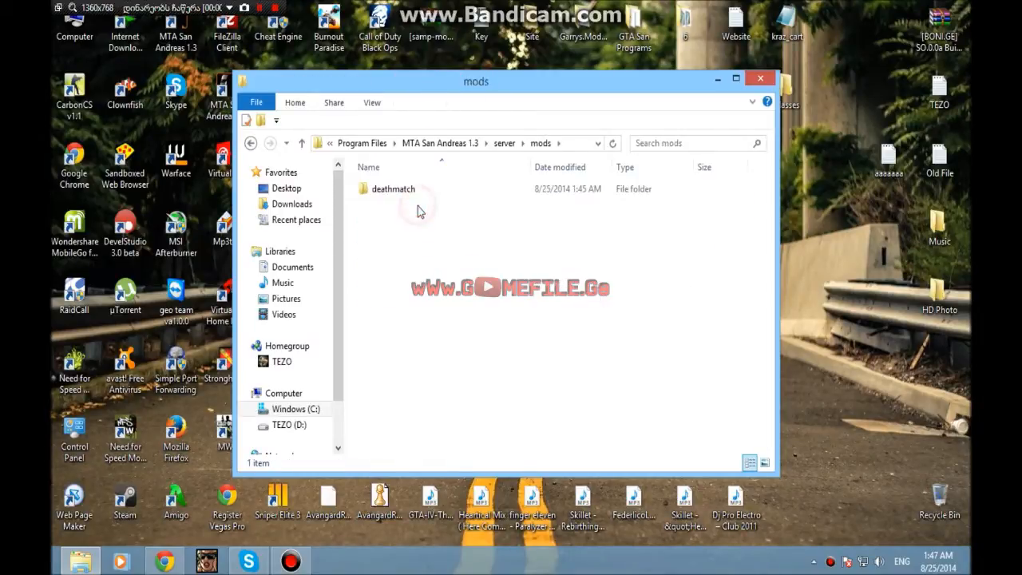
Navigate through deathmatch > resources and open the vide-lesson-test resource folder
double_click(393, 188)
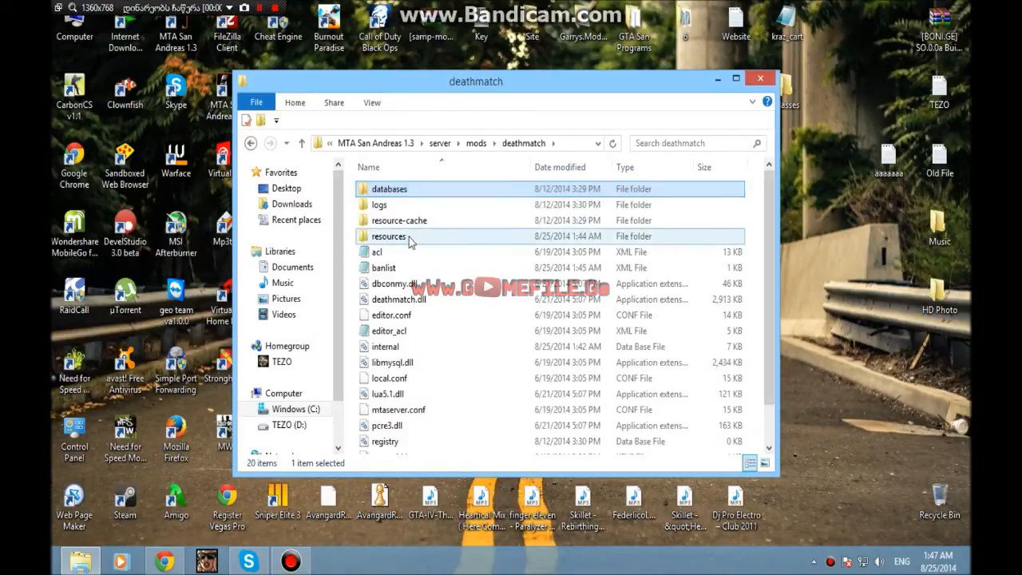
double_click(388, 236)
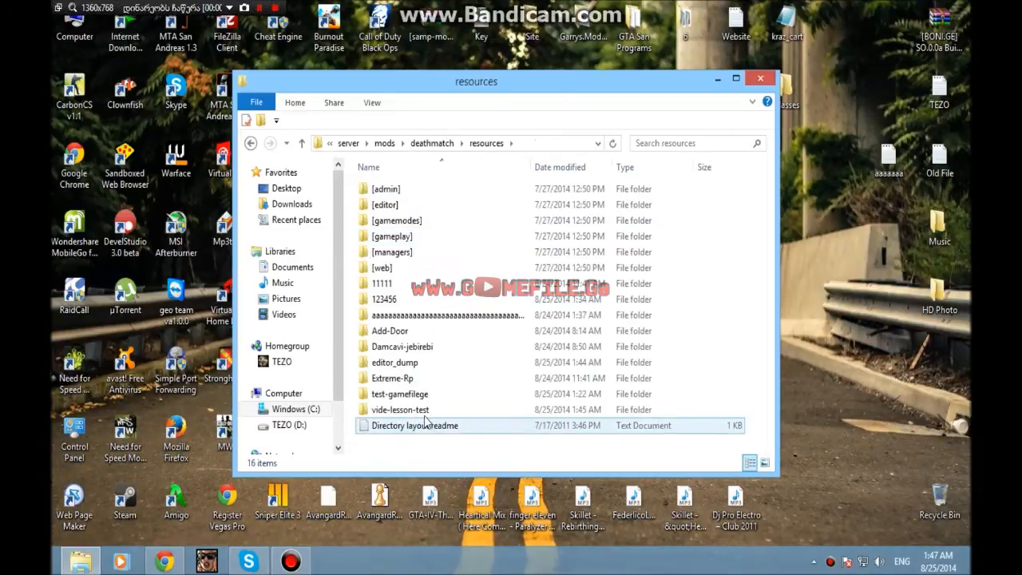
click(384, 285)
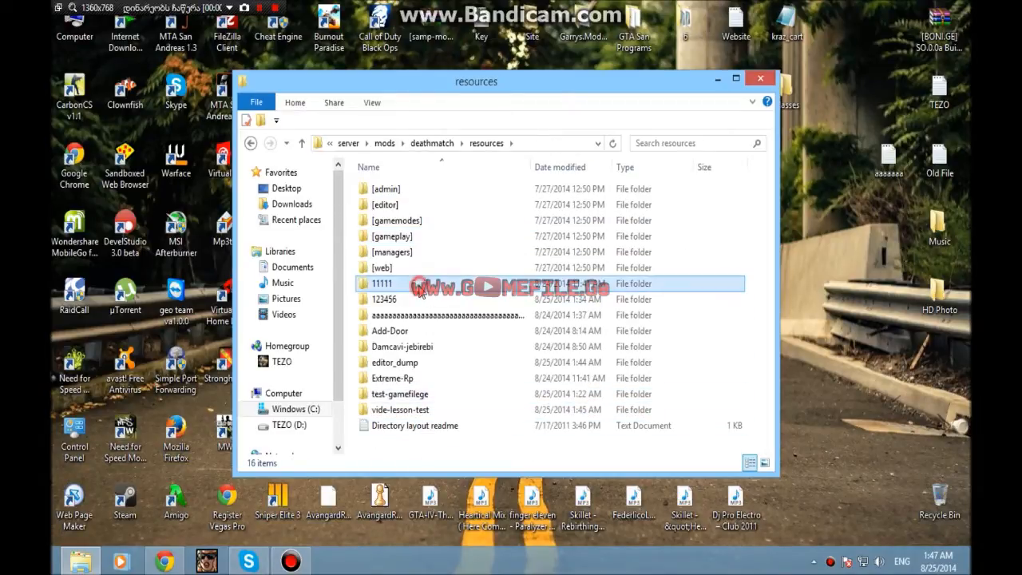
click(391, 377)
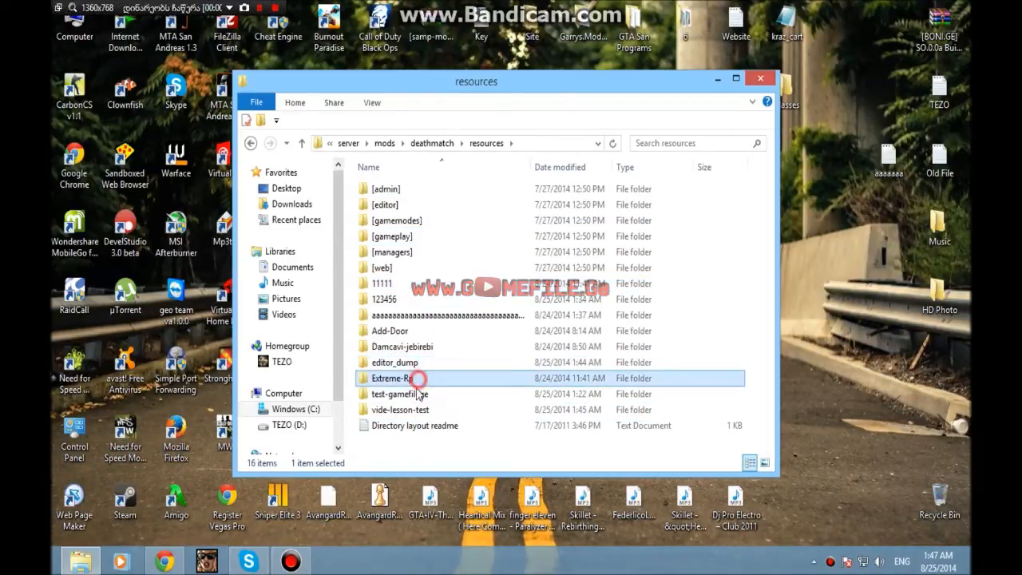
click(399, 409)
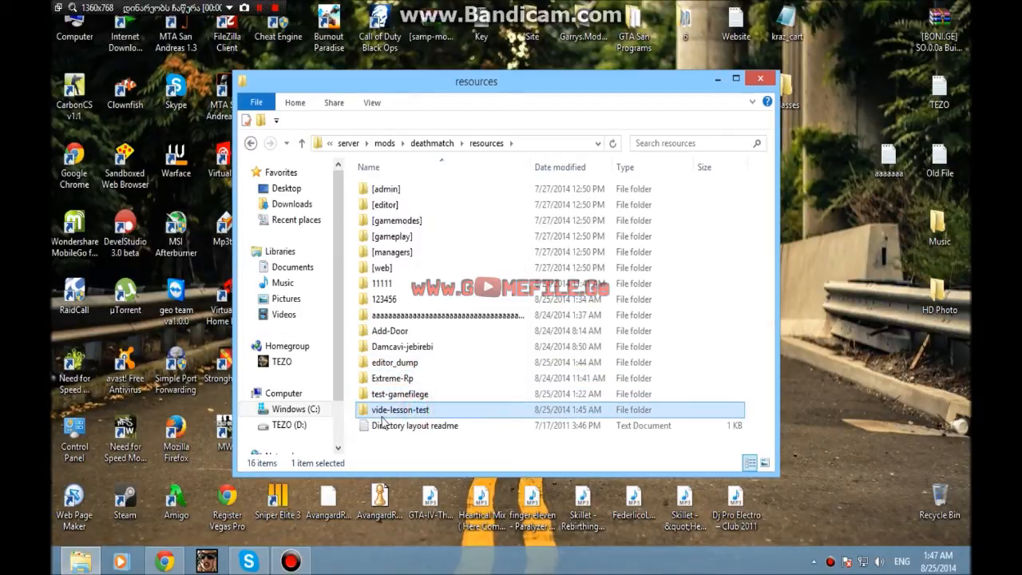
right_click(399, 409)
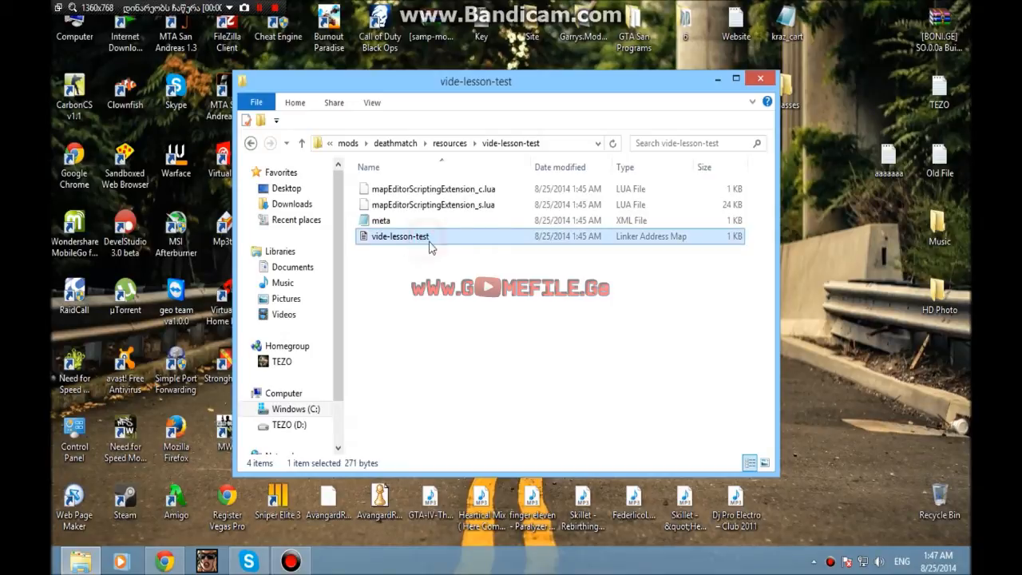
mouse_move(445, 238)
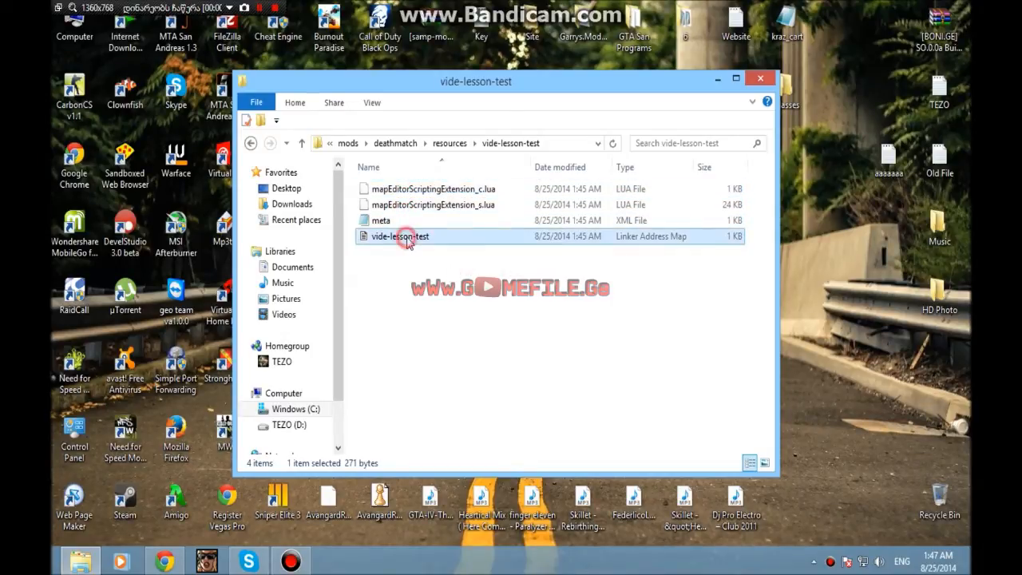
Bring up the context menu on the saved map file and dismiss it
right_click(399, 236)
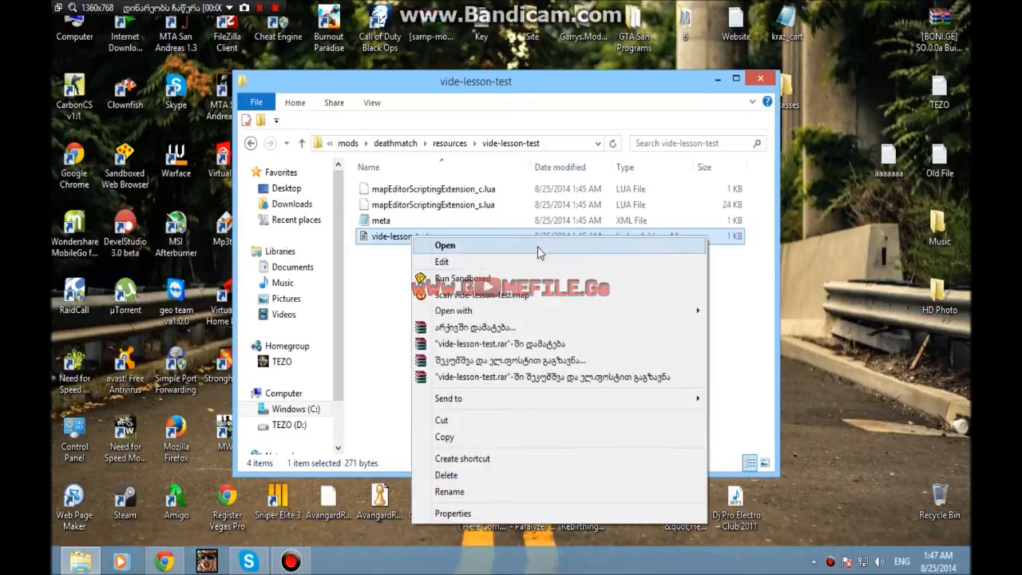
mouse_move(503, 254)
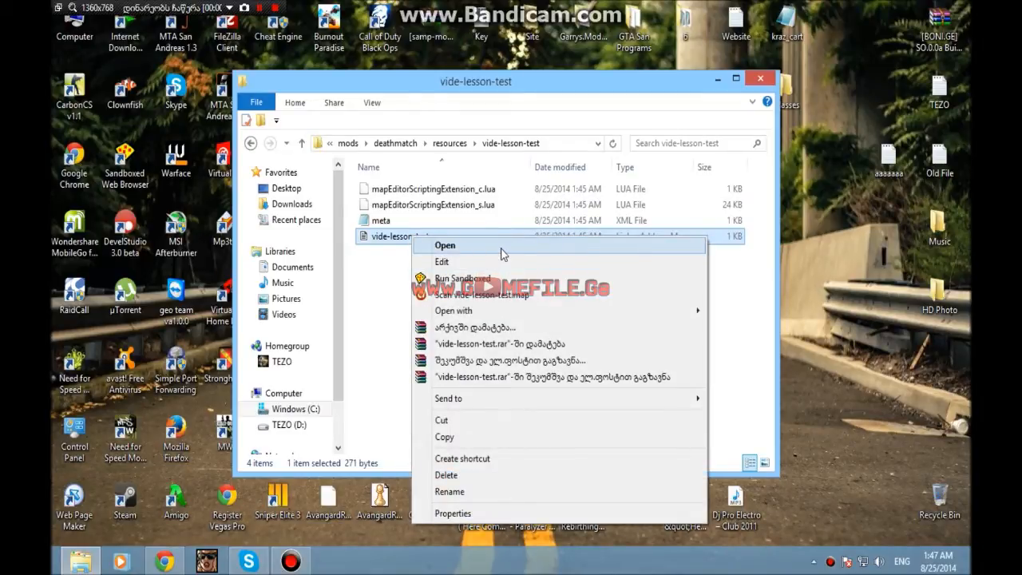
click(455, 264)
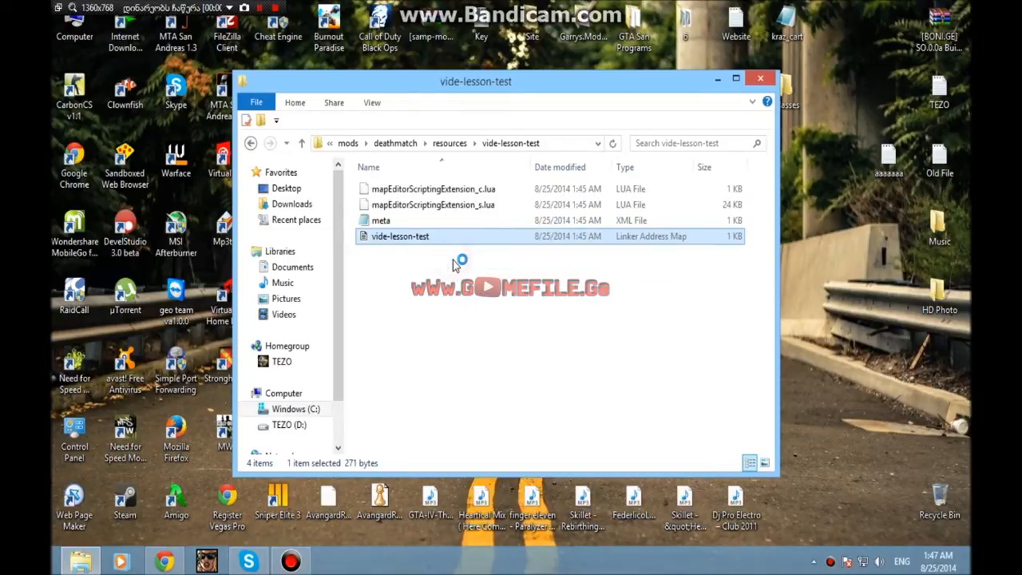
Open the vide-lesson-test map file in Notepad to see its airlastrola_LAS object line
double_click(399, 237)
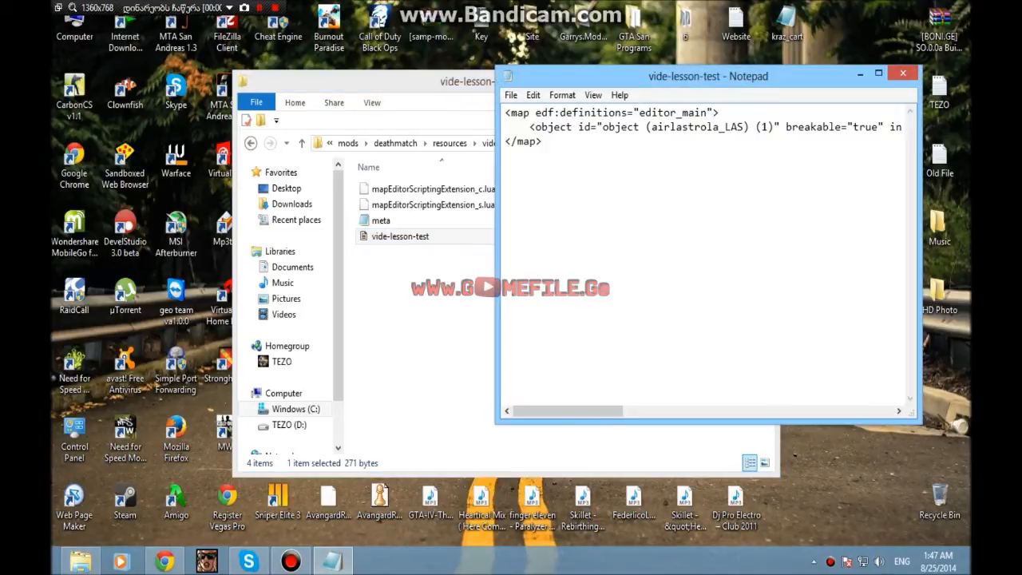
scroll(right, 3)
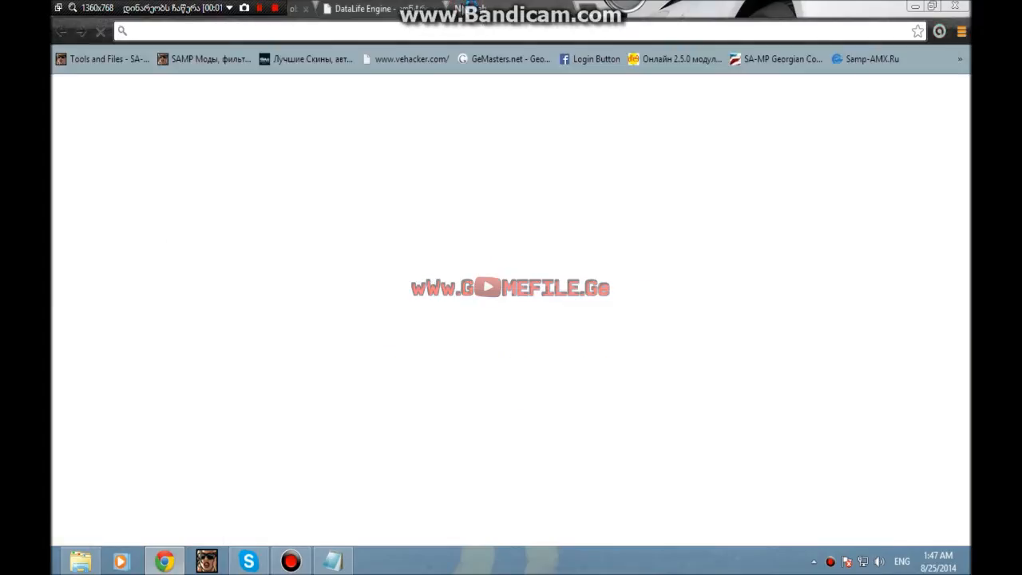
mouse_move(469, 8)
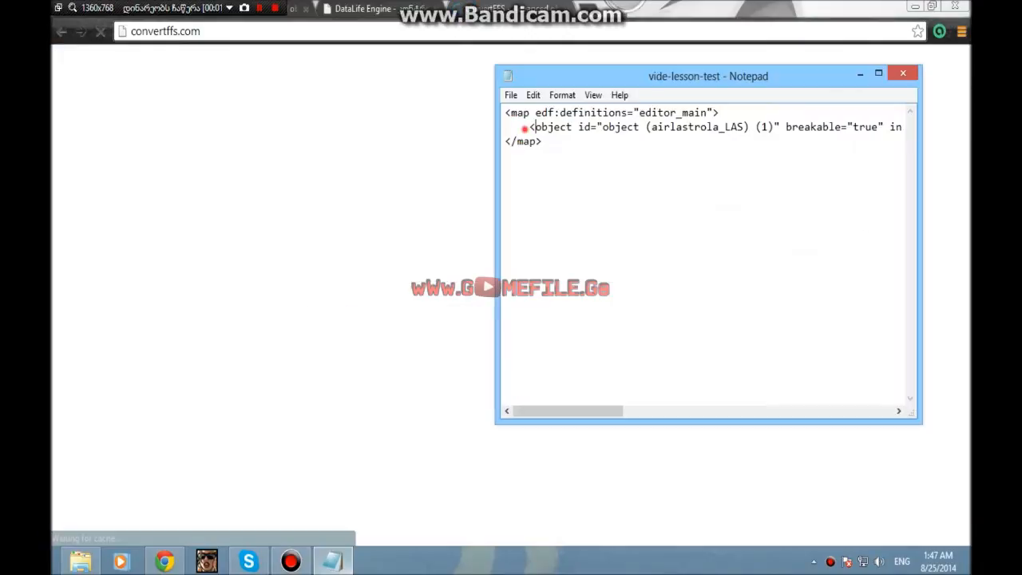
Select and copy the whole <object> definition line from Notepad
click(535, 127)
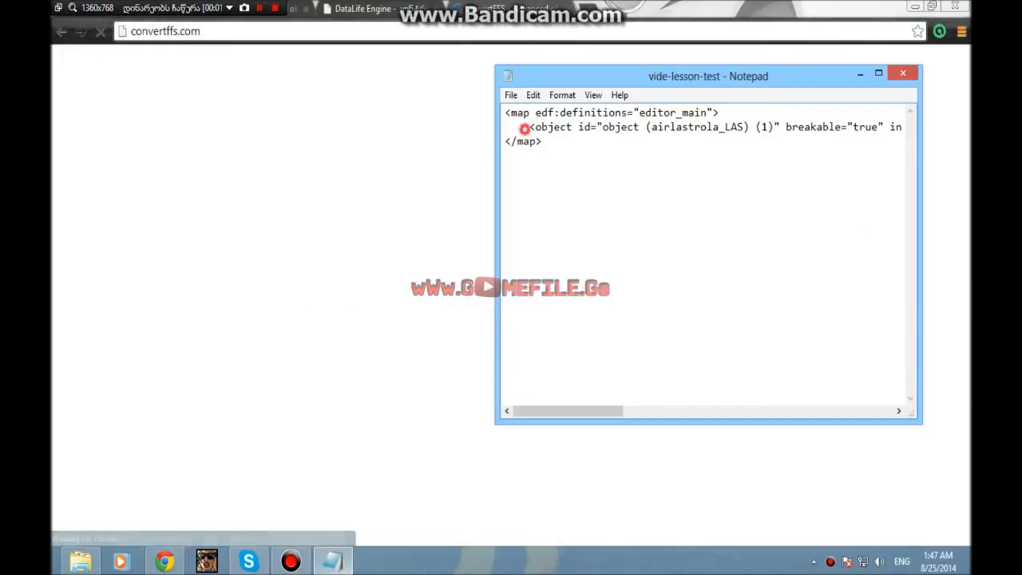
drag(530, 128, 695, 128)
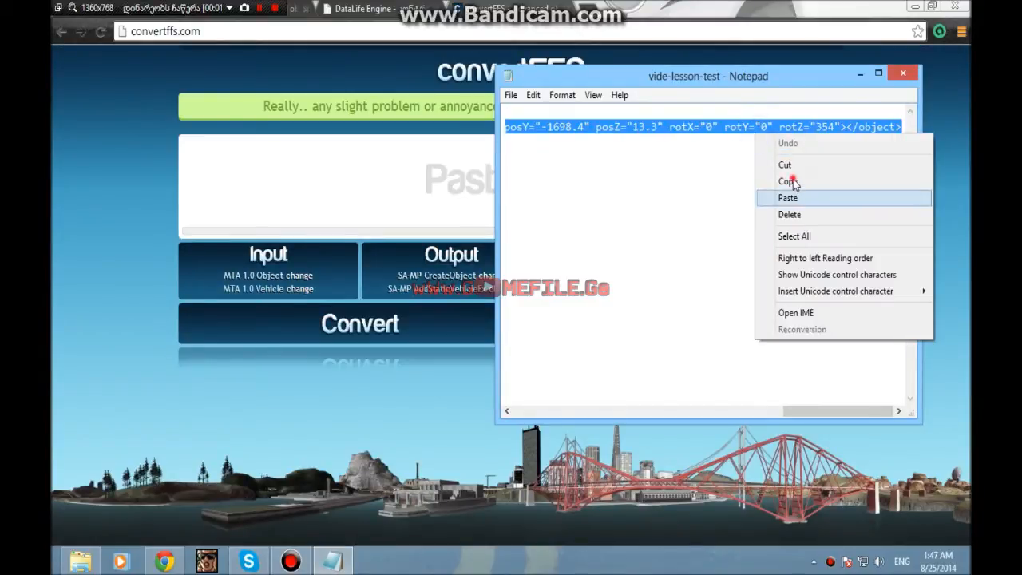
click(788, 182)
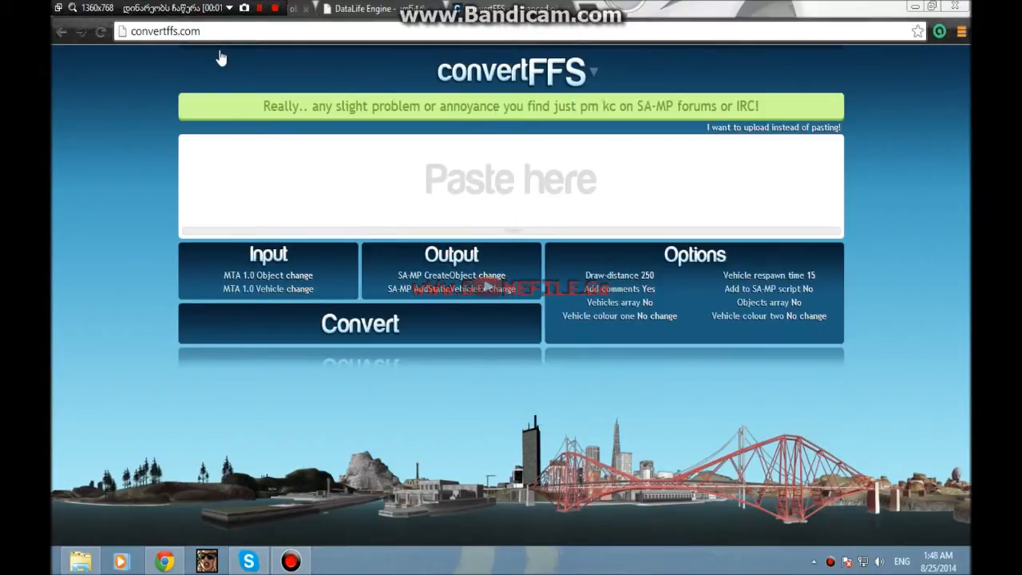
Paste the line into convertFFS, convert it to a SA-MP CreateObject line and copy the result
click(328, 174)
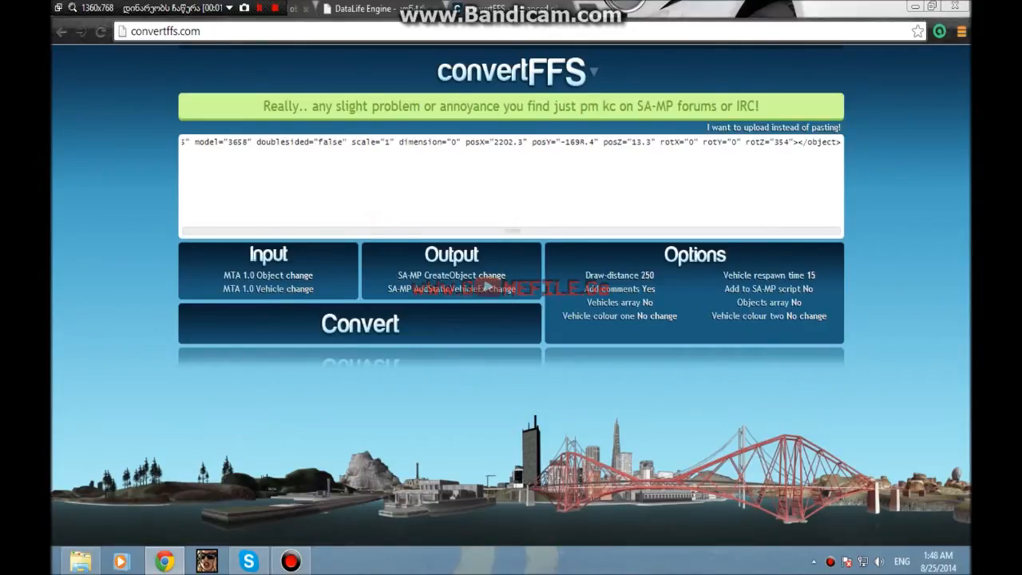
click(492, 153)
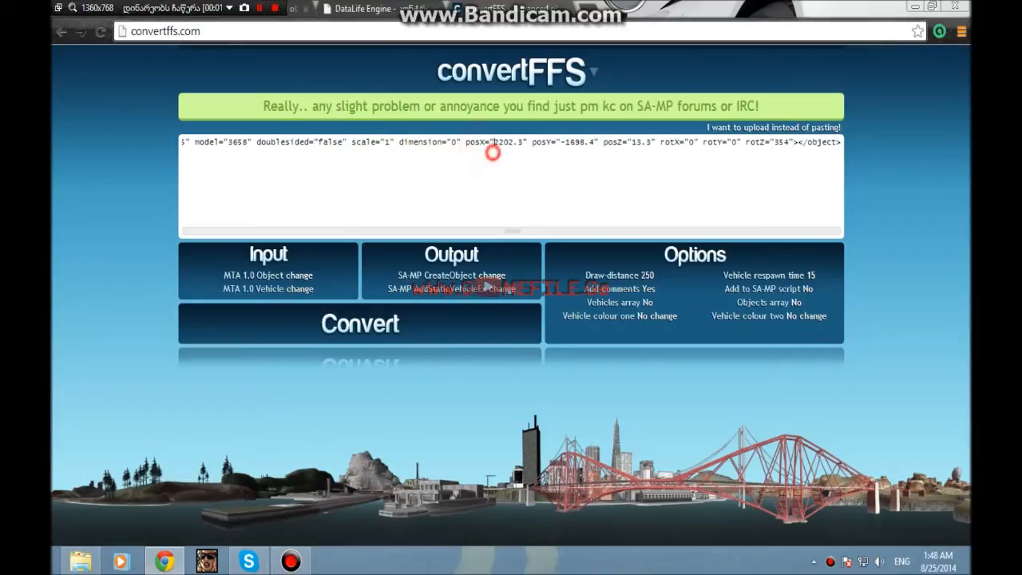
click(359, 322)
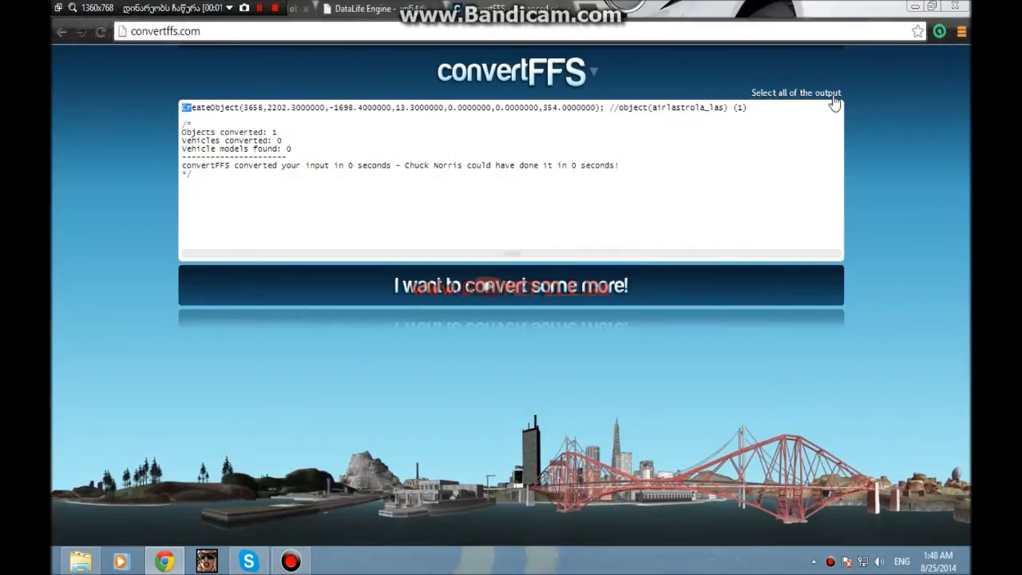
right_click(732, 105)
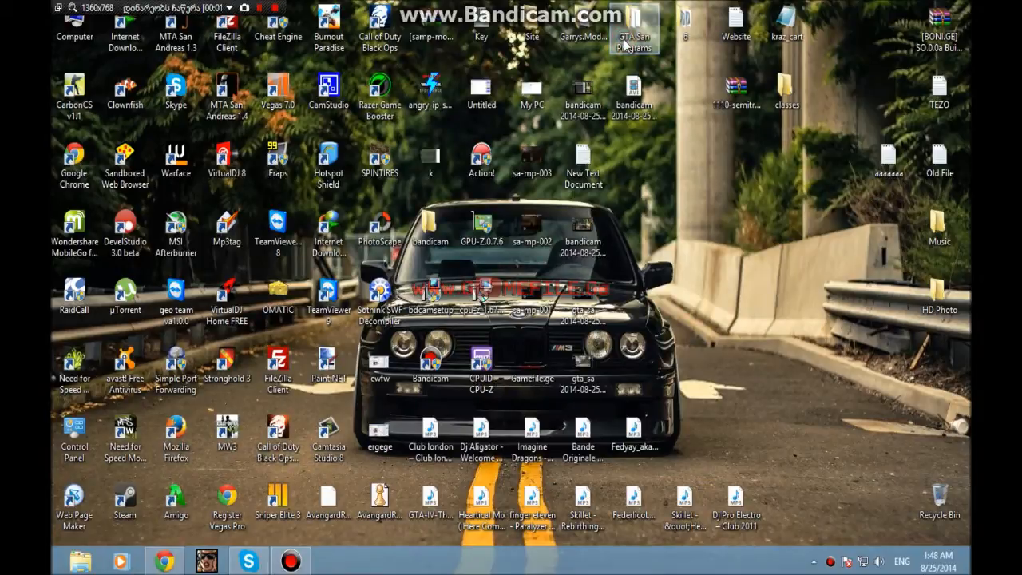
double_click(632, 22)
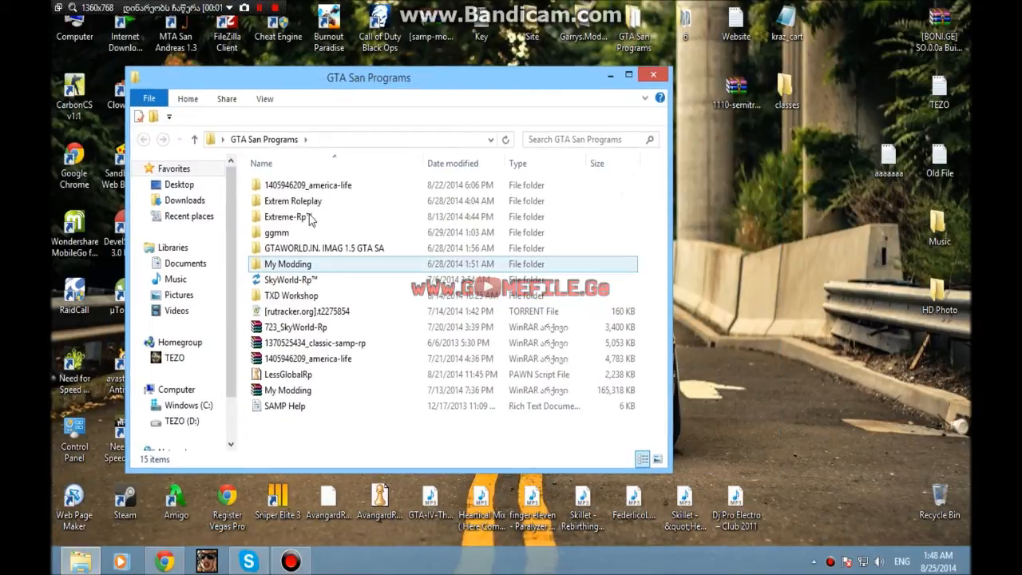
click(287, 218)
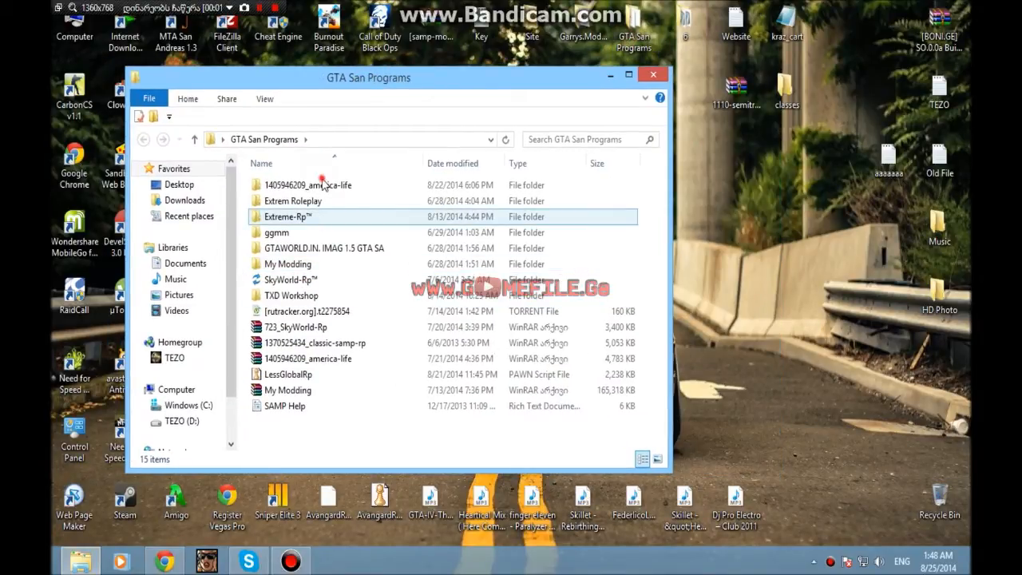
double_click(307, 185)
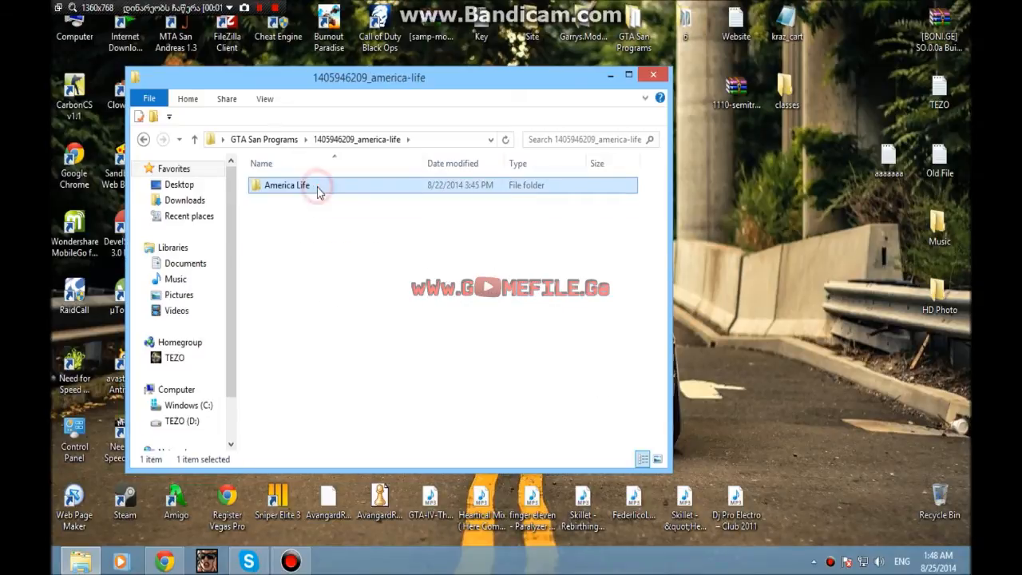
double_click(284, 186)
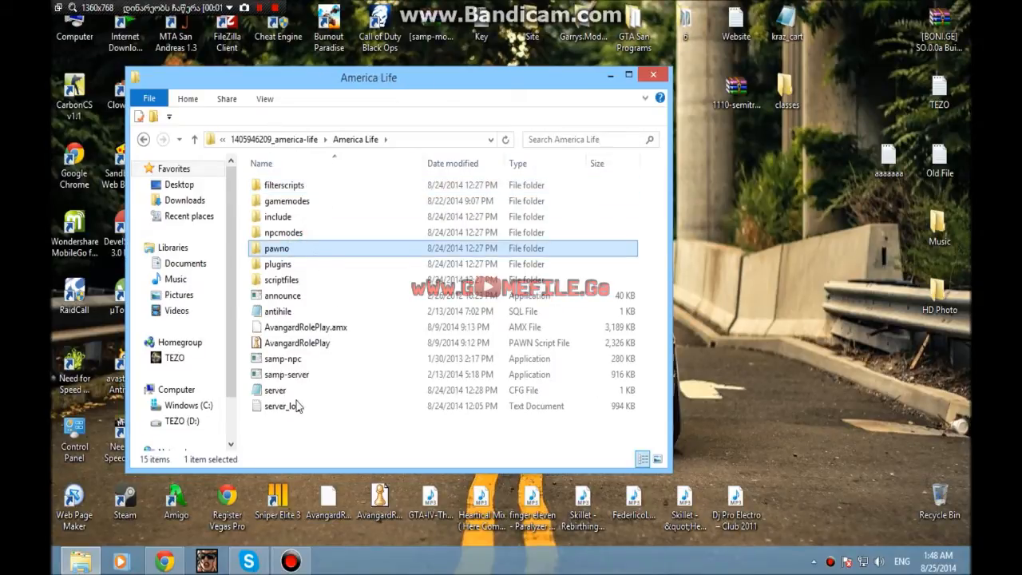
double_click(276, 247)
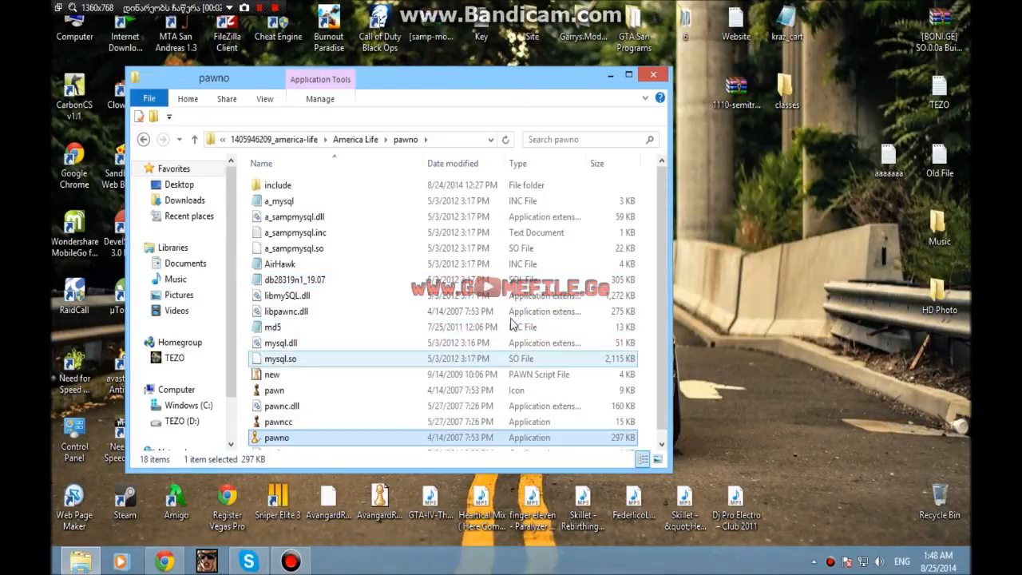
double_click(276, 438)
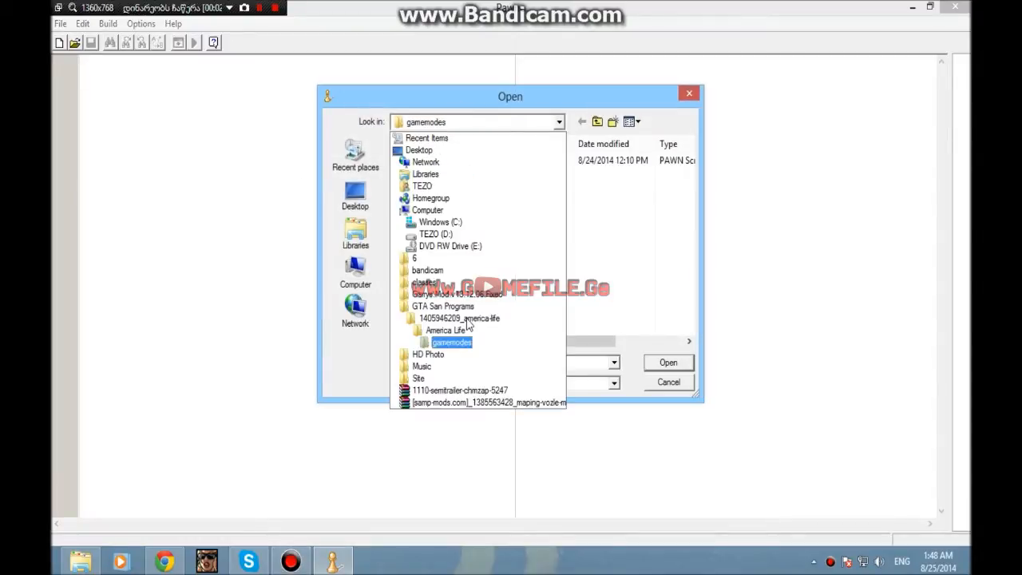
Browse into the America Life server folder and load AvangardRolePlay.pwn into Pawno
click(444, 307)
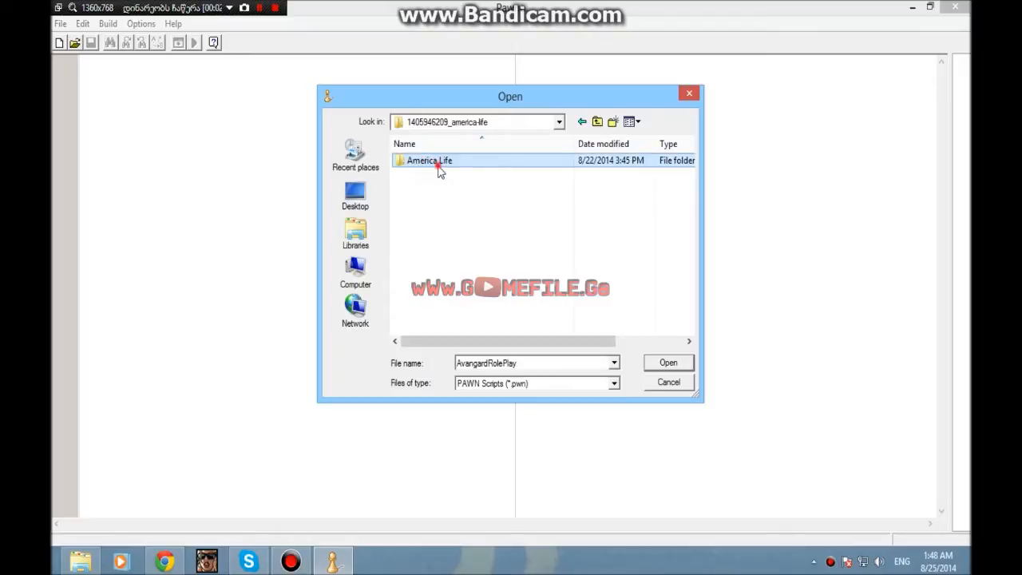
double_click(428, 160)
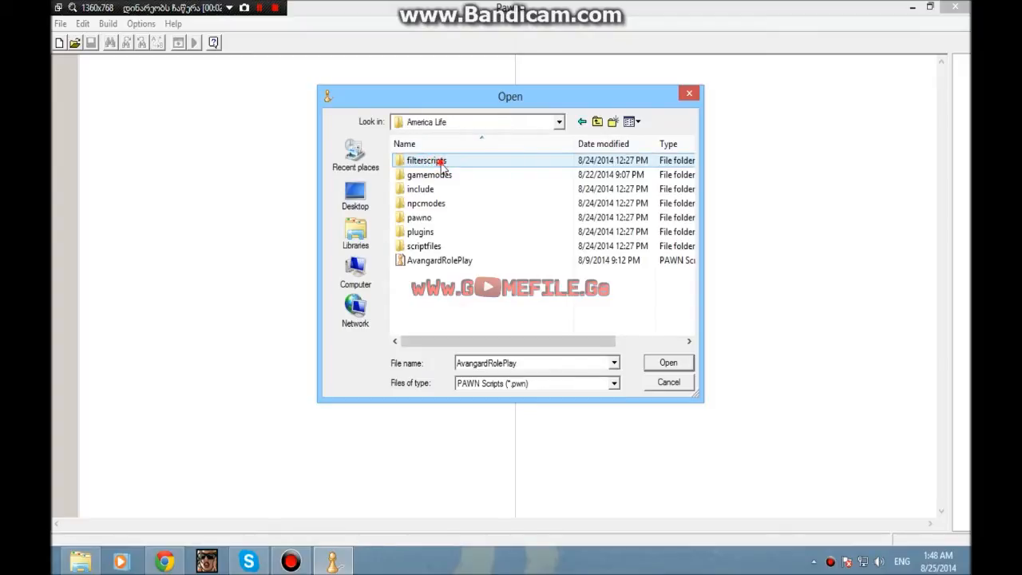
click(668, 362)
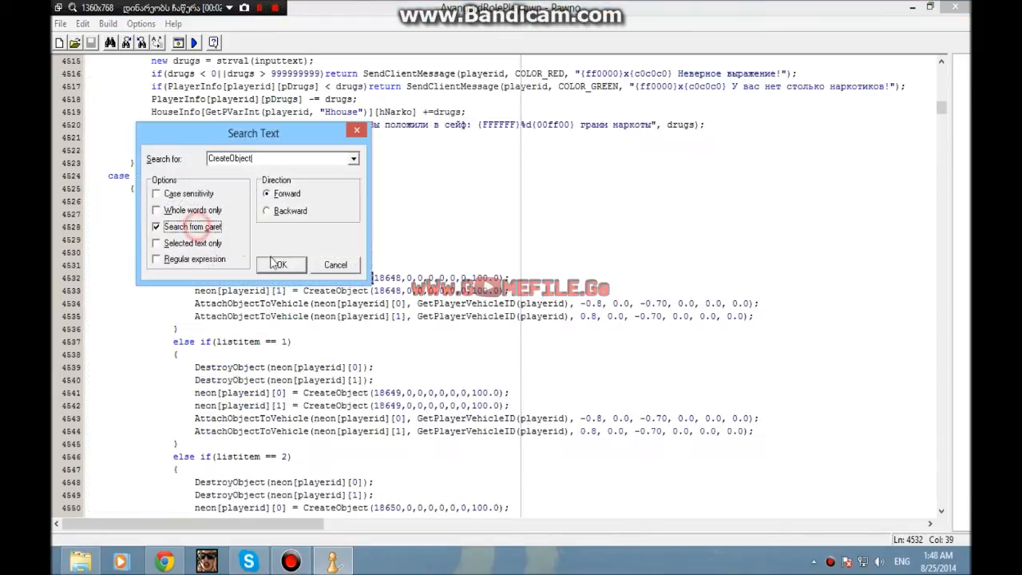
Search for CreateObject, then 'hitman' backward, reaching the CreateObject block near line 29186
click(279, 265)
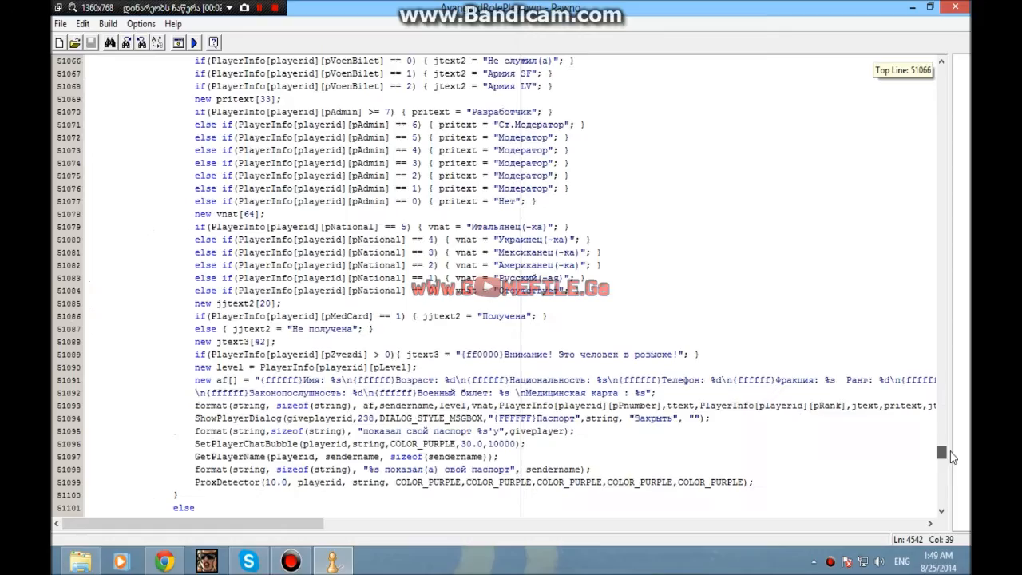
scroll(down, 3)
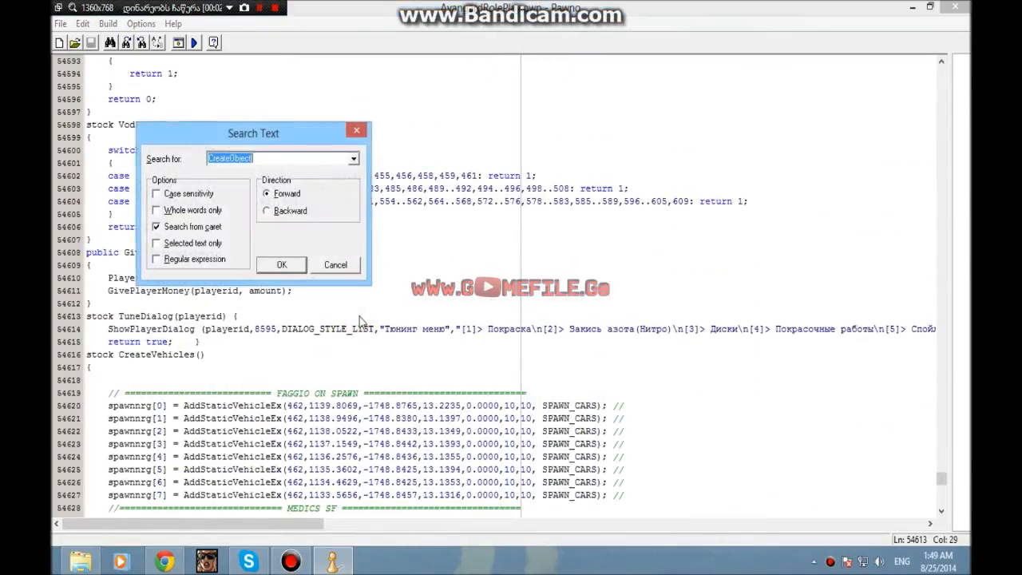
text(hitman)
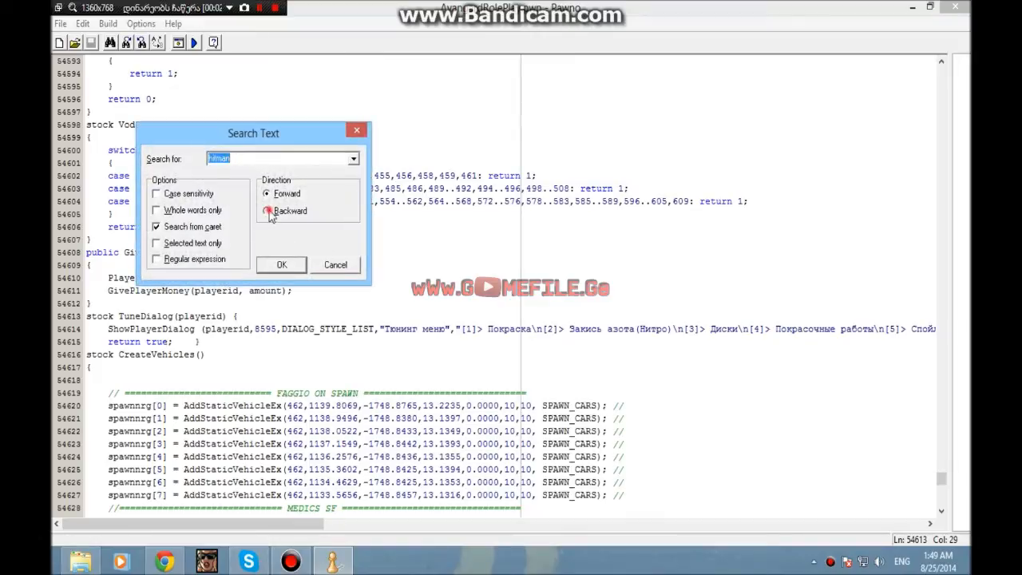
click(281, 265)
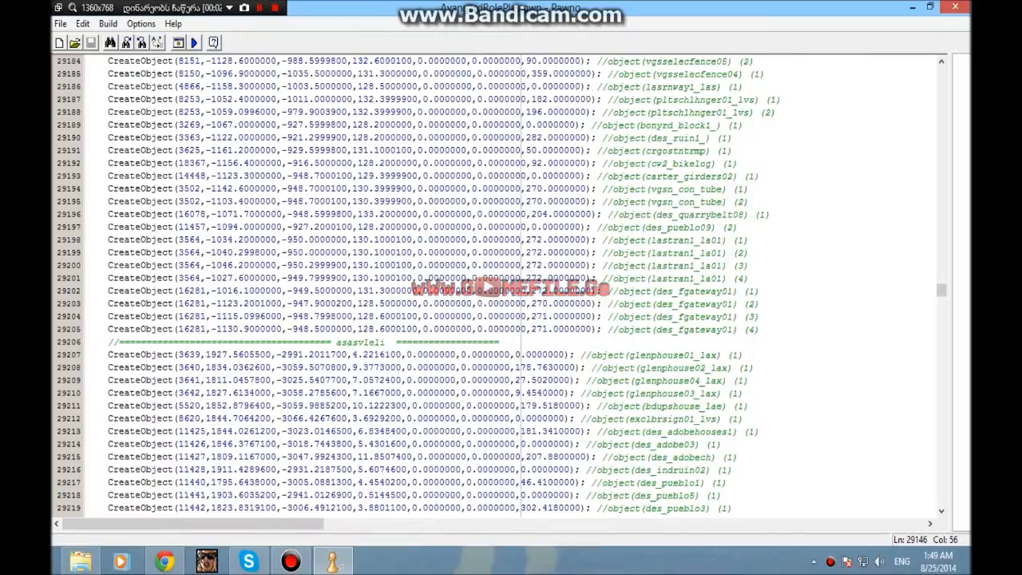
Scroll past the CreateDynamicObject block and write a '// TEST' comment header around line 29622
scroll(down, 3)
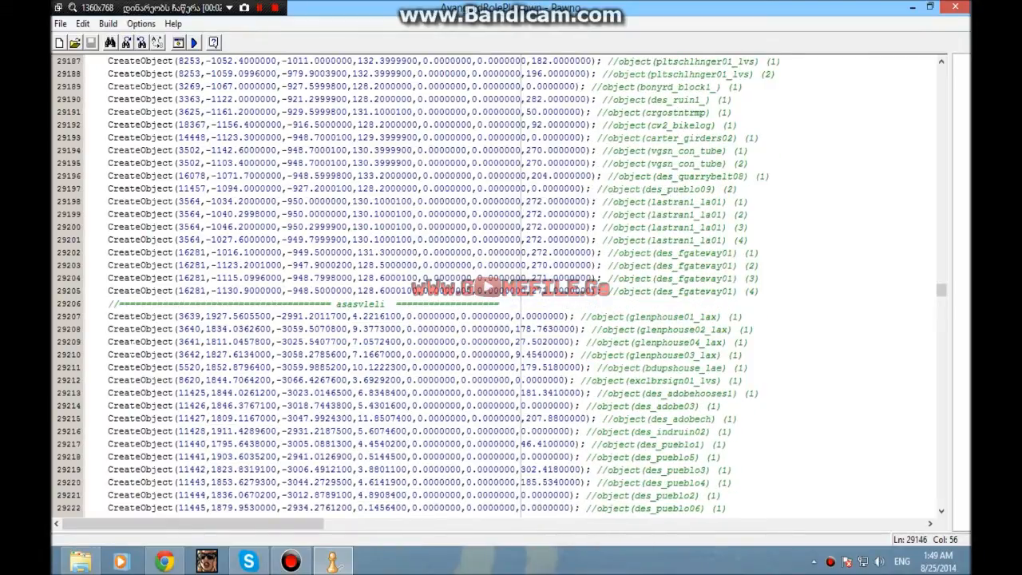
scroll(down, 3)
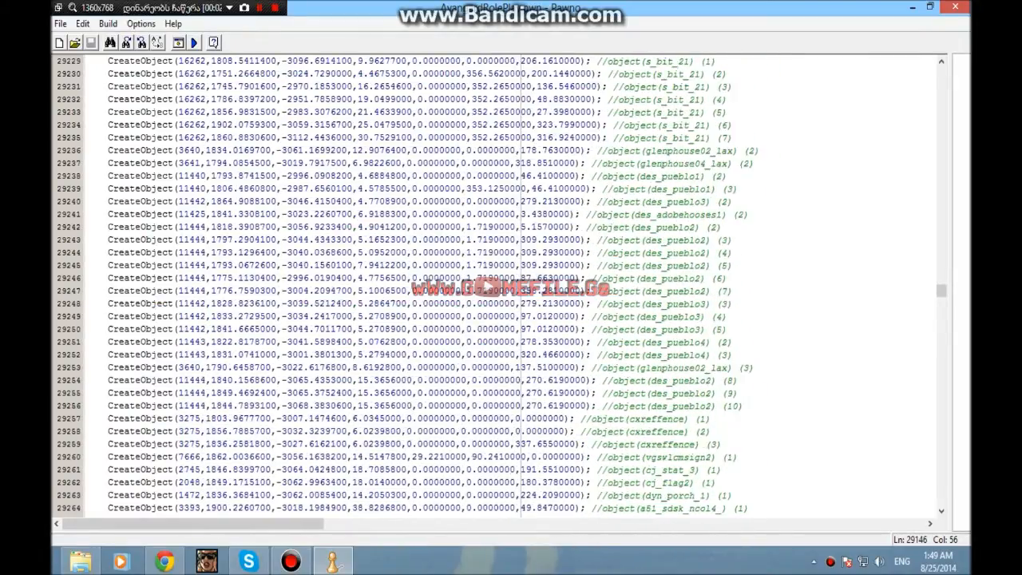
scroll(down, 3)
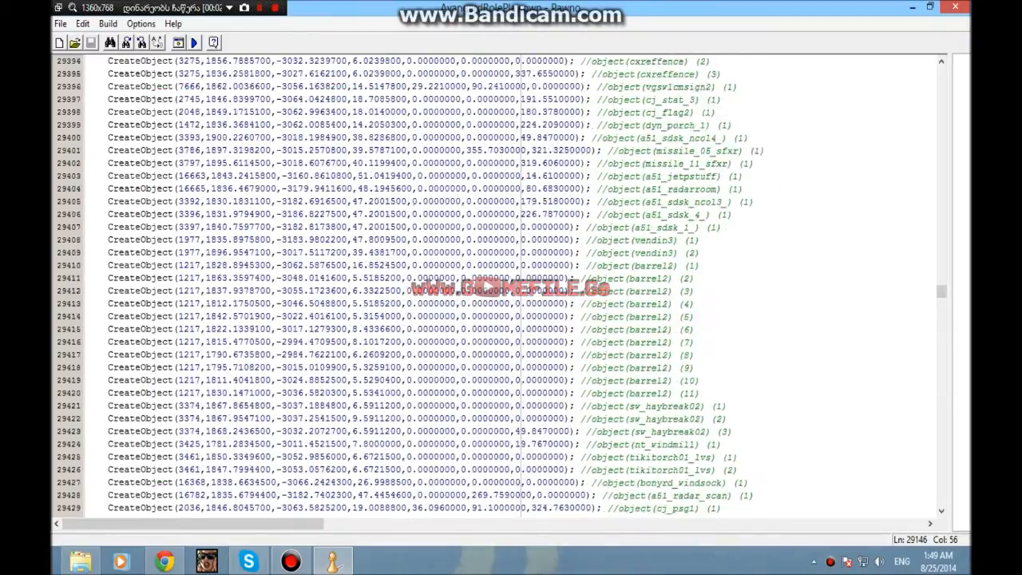
scroll(down, 3)
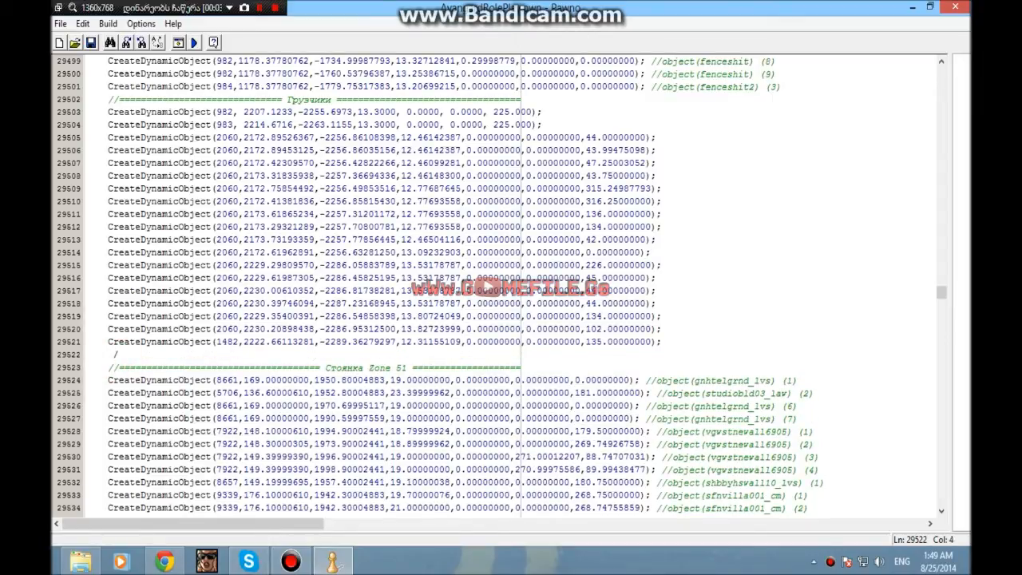
text(//)
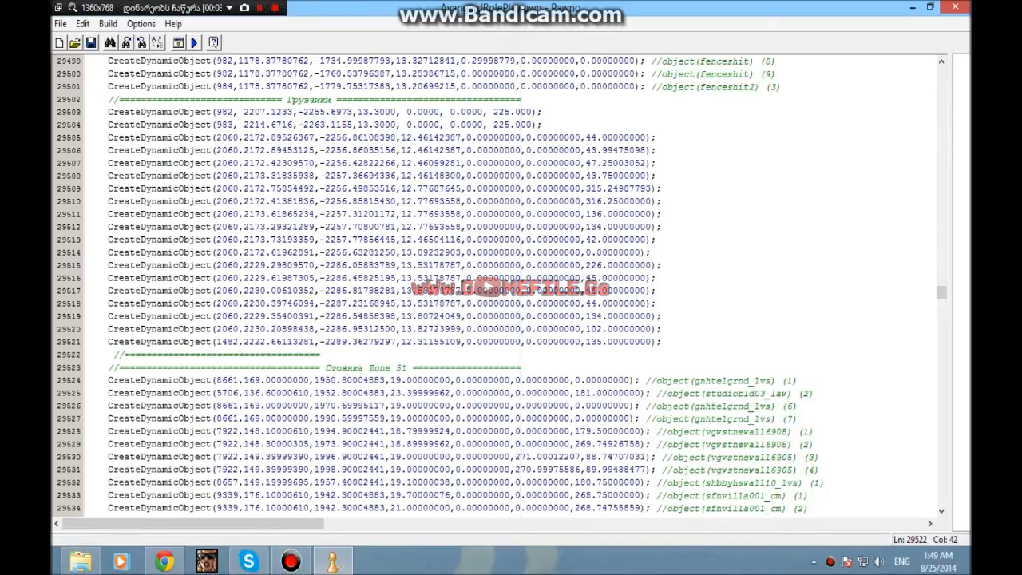
text(Te)
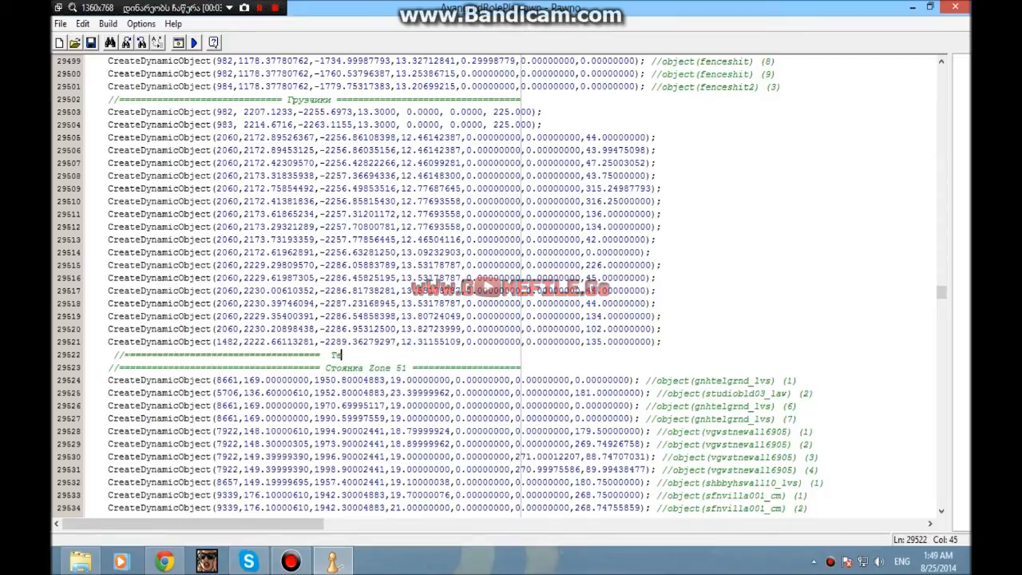
text(EST)
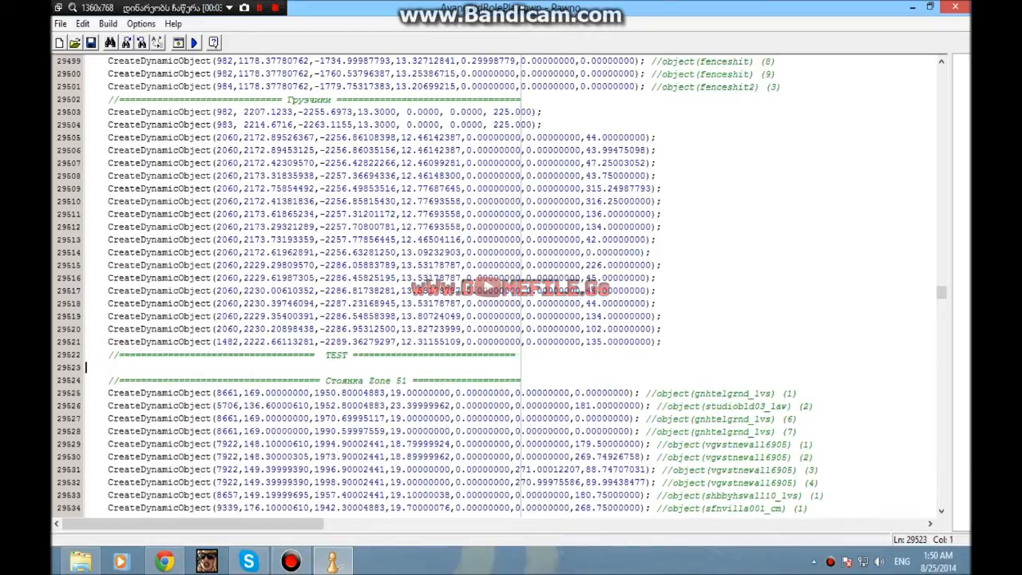
Insert CreateObject(3658, 2202.3, -1698.4, 13.3, 0, 0, 354...) on the blank line under TEST
click(115, 364)
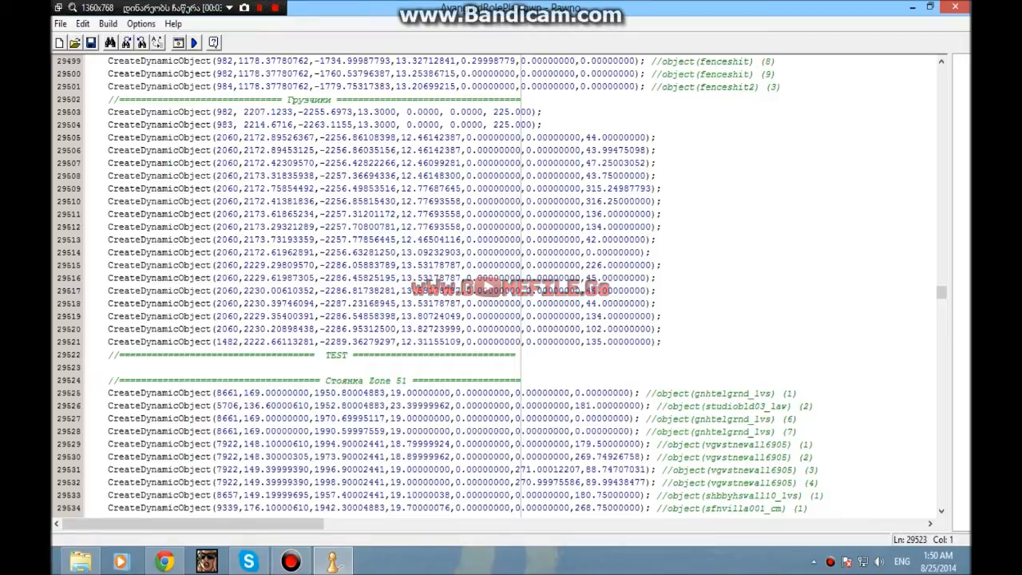
text(CreateObject(3658,2202.3000000,-1698.4000000,13.3000000,0.0000000,0.0000000,354.0000000); //object(airlastrola_las) (1))
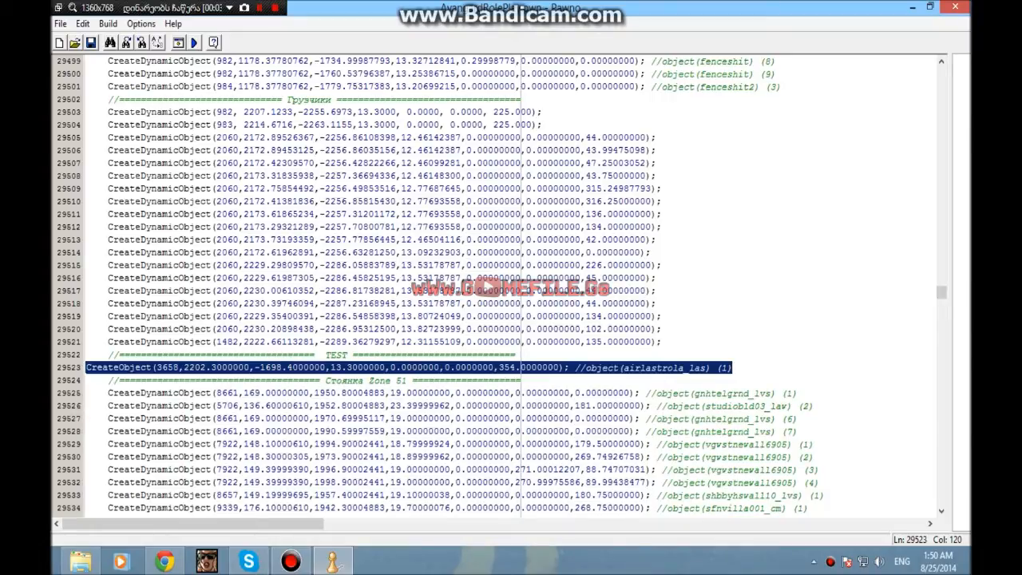
click(96, 342)
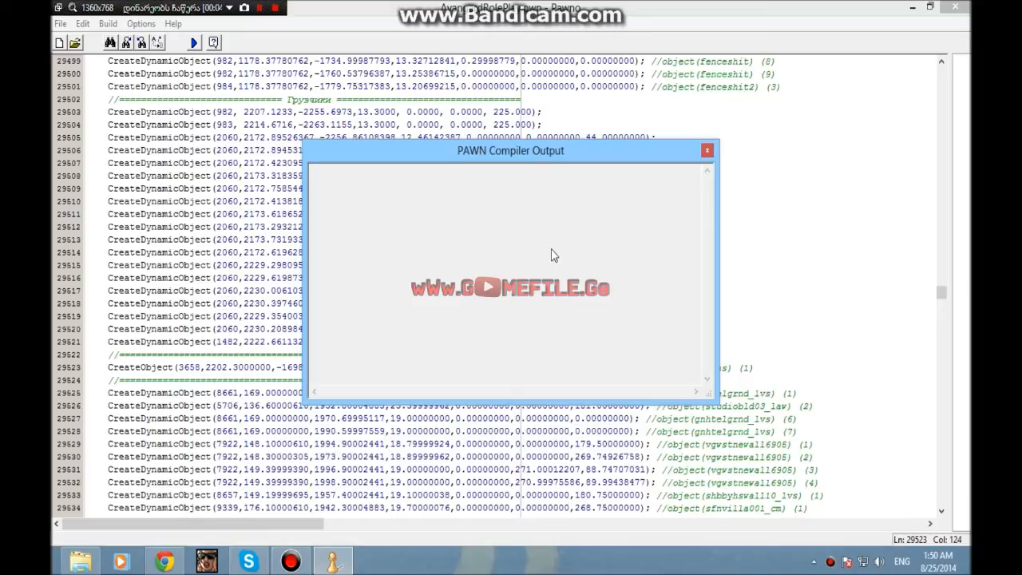
mouse_move(497, 253)
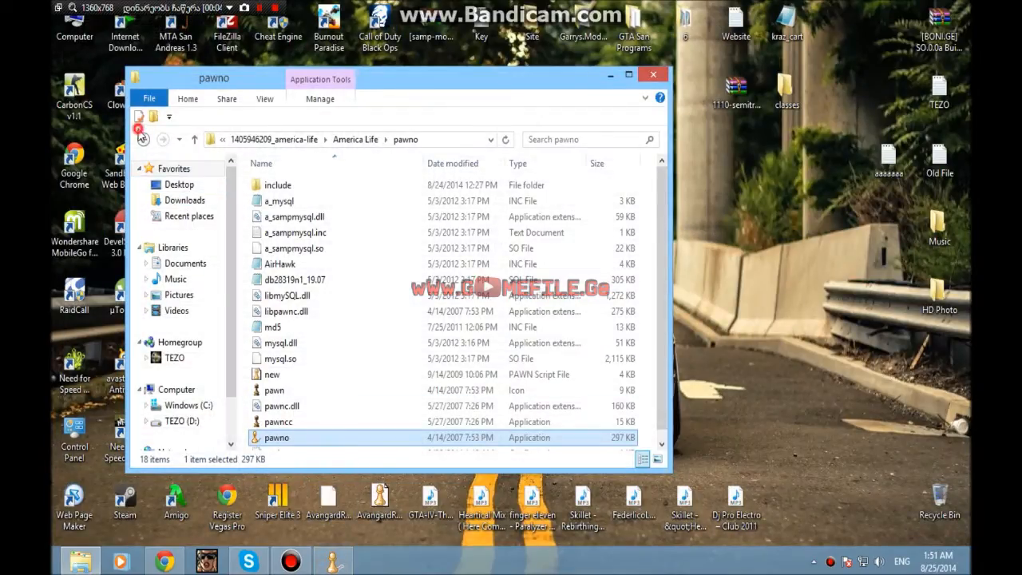
From the America Life folder, launch samp-server.exe and then the San Andreas Multiplayer client
click(144, 139)
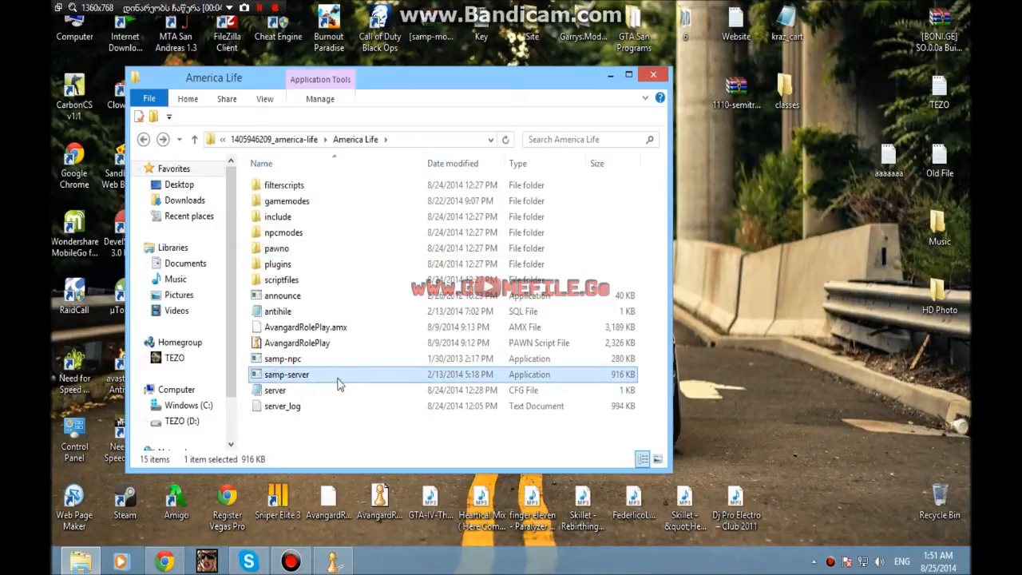
double_click(286, 374)
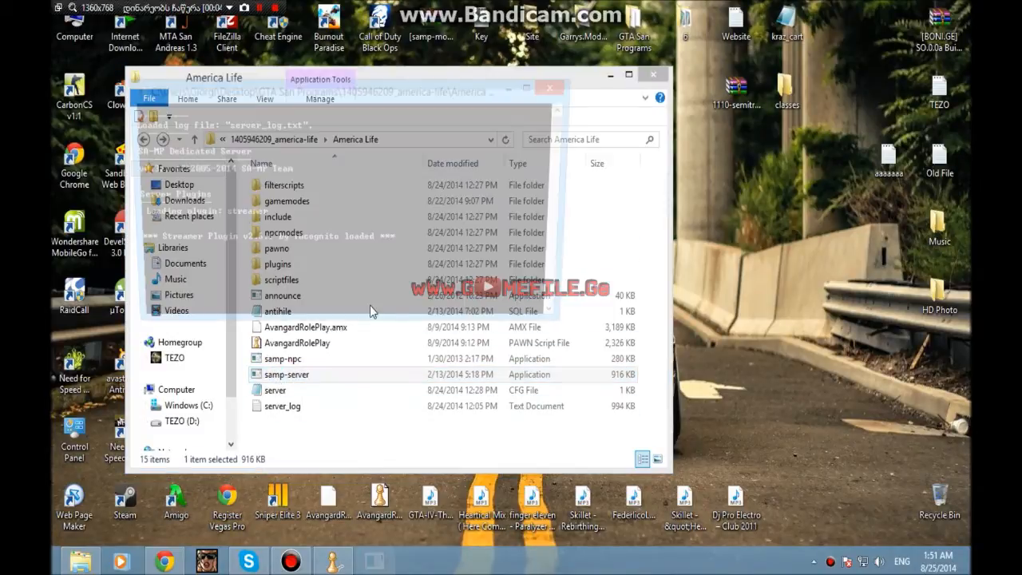
double_click(288, 374)
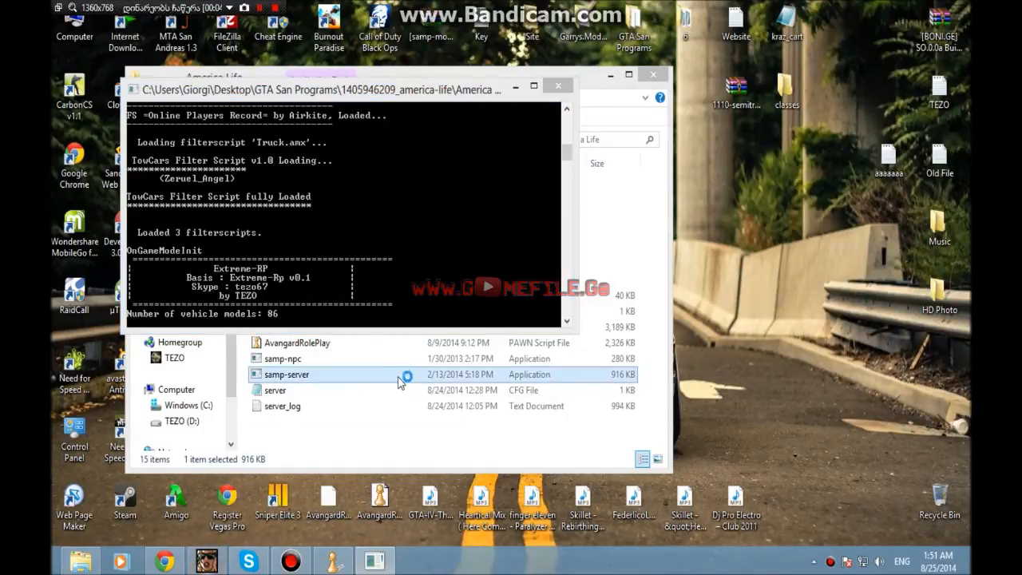
double_click(287, 373)
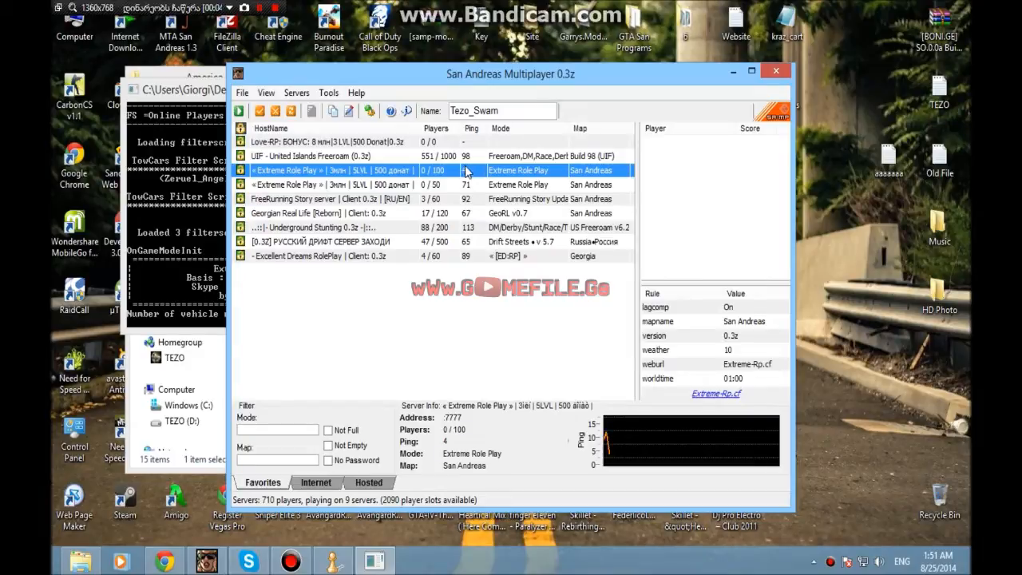
Connect to the Extreme Role Play server from Favorites and spawn in the Extreme-RP world
double_click(328, 169)
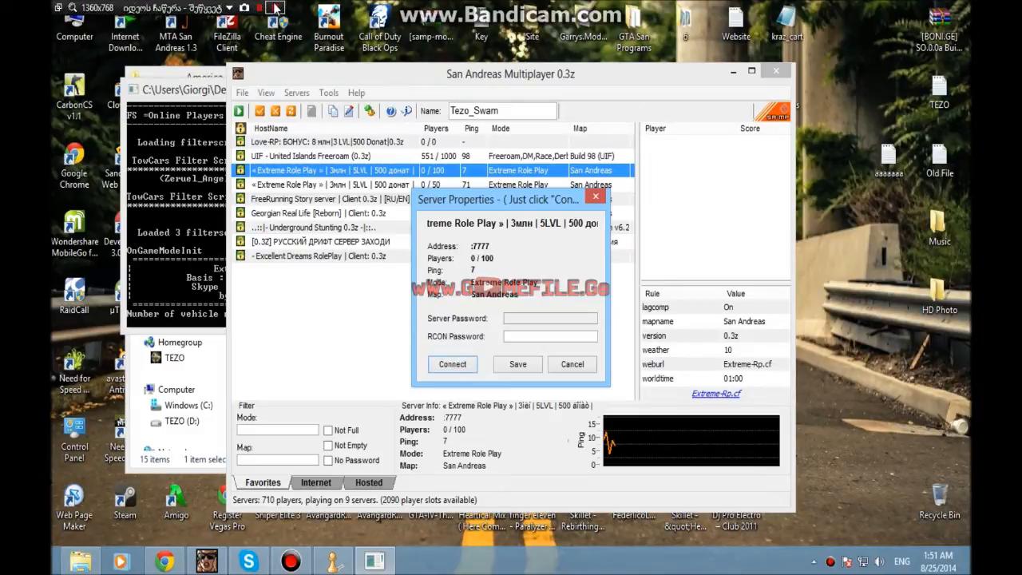
click(452, 364)
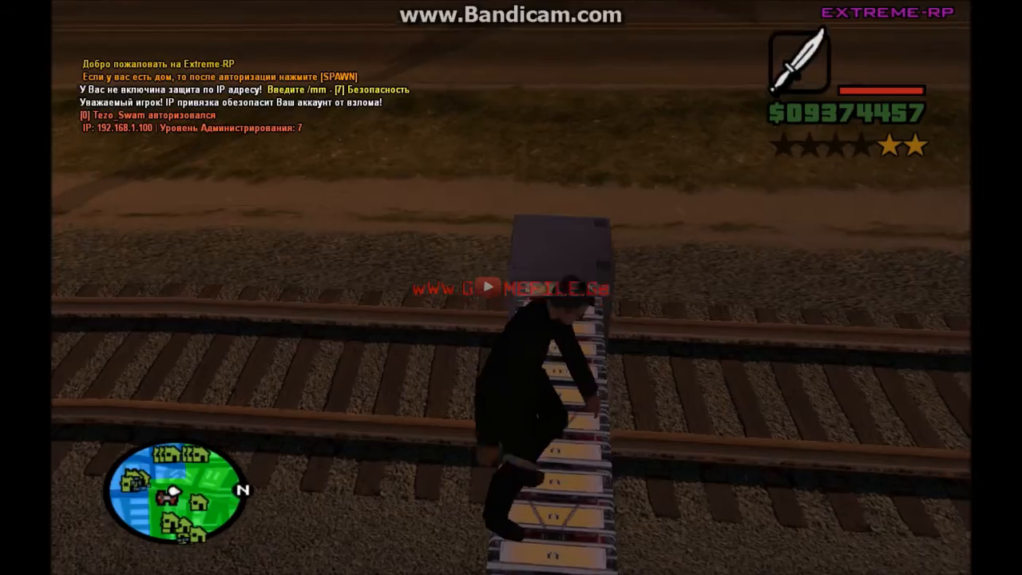